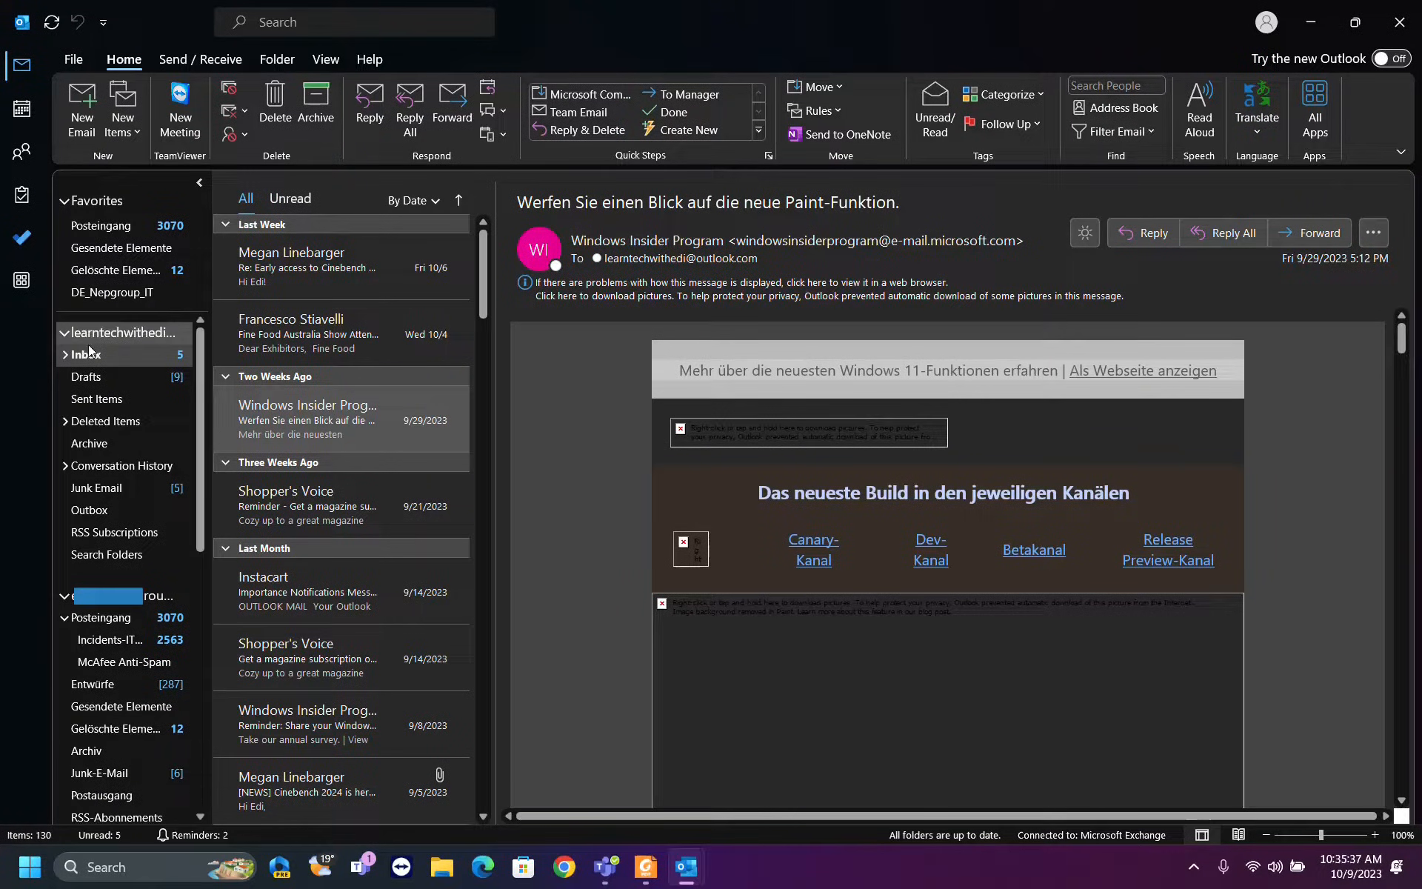
mouse_move(331, 336)
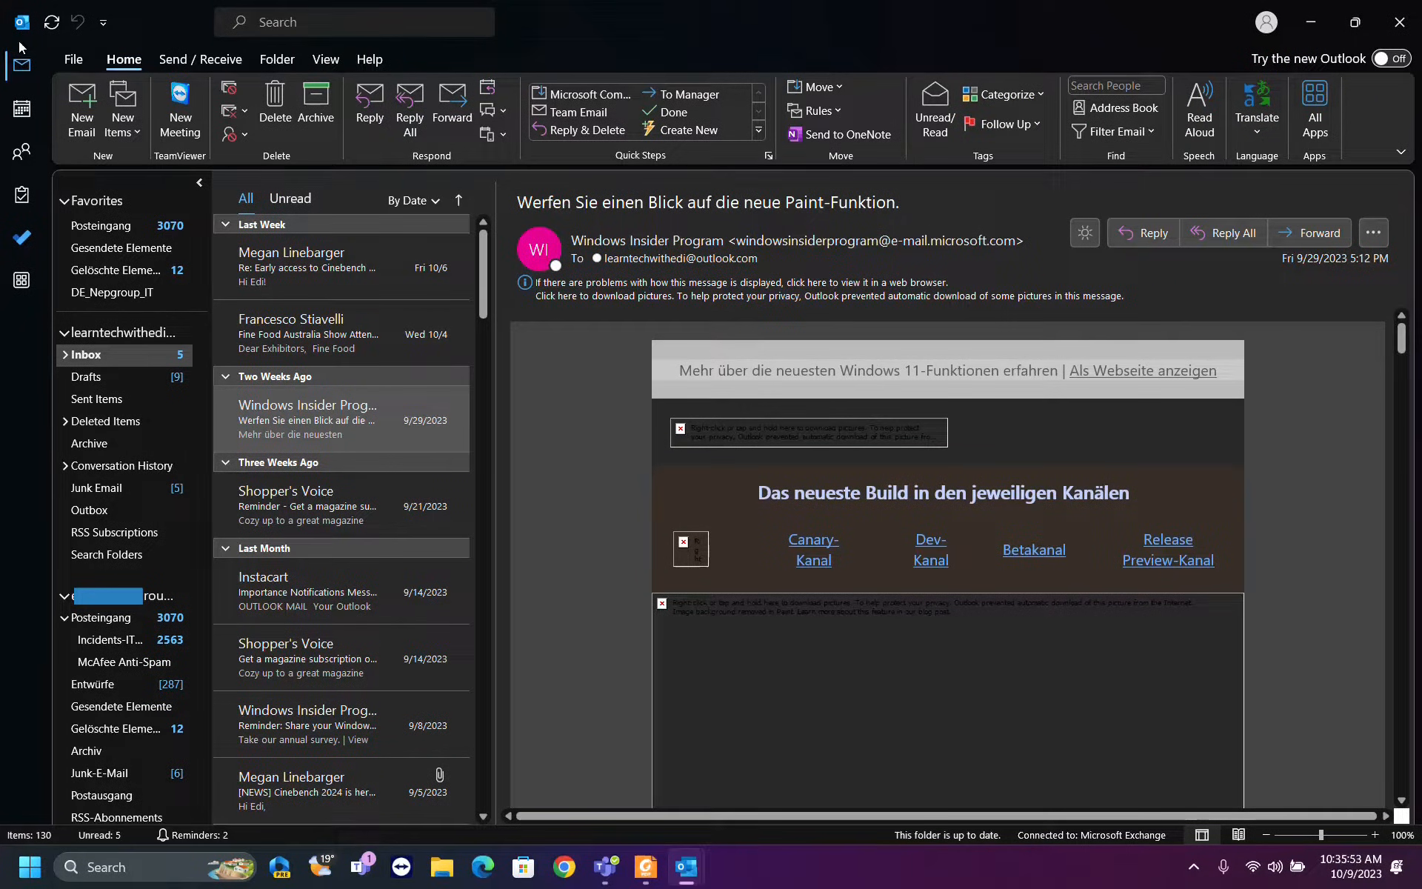
Step: Show the View tab commands for changing the inbox view
click(326, 59)
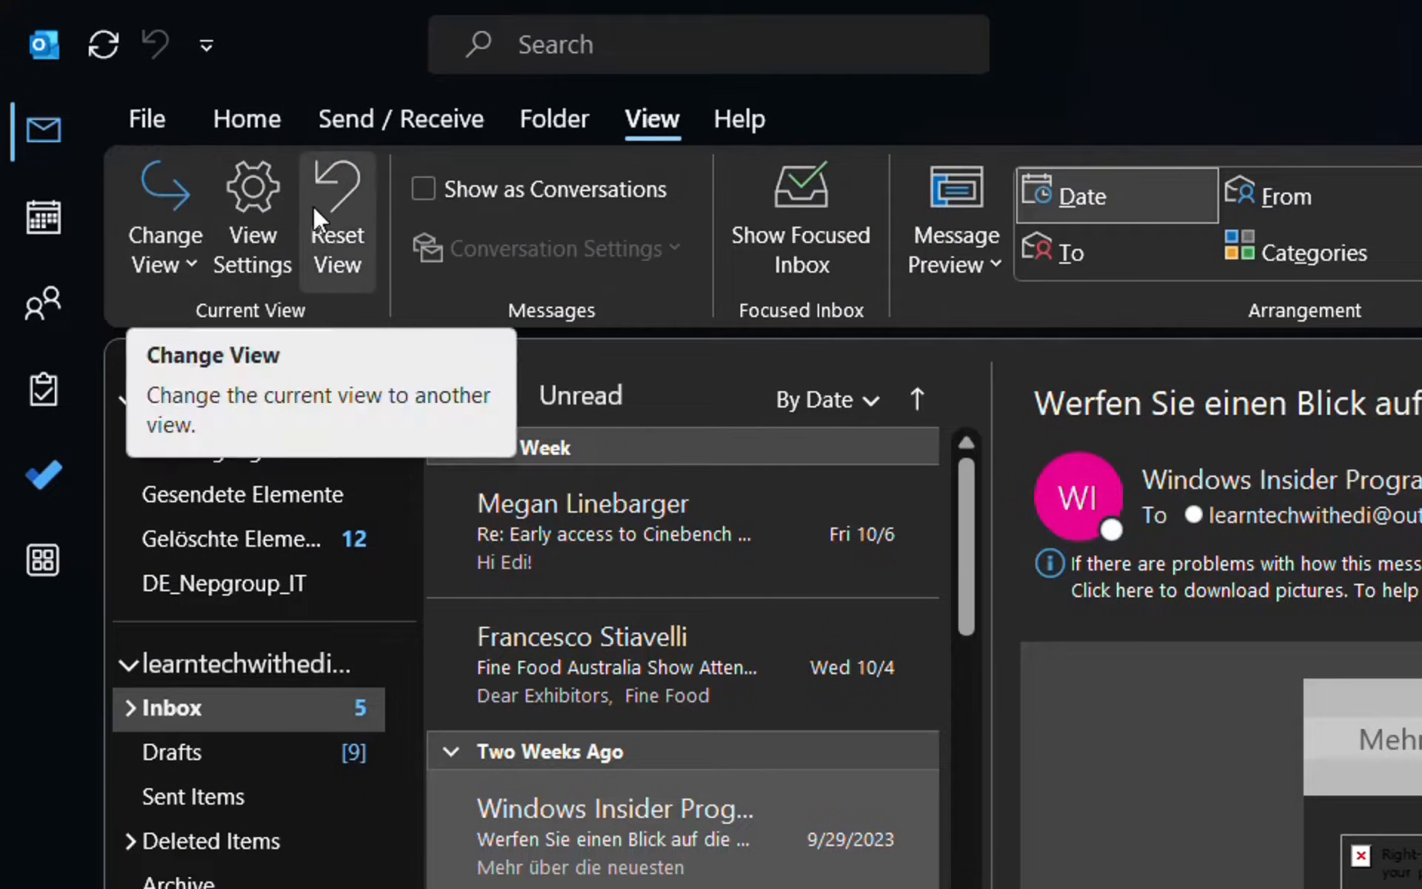
mouse_move(336, 217)
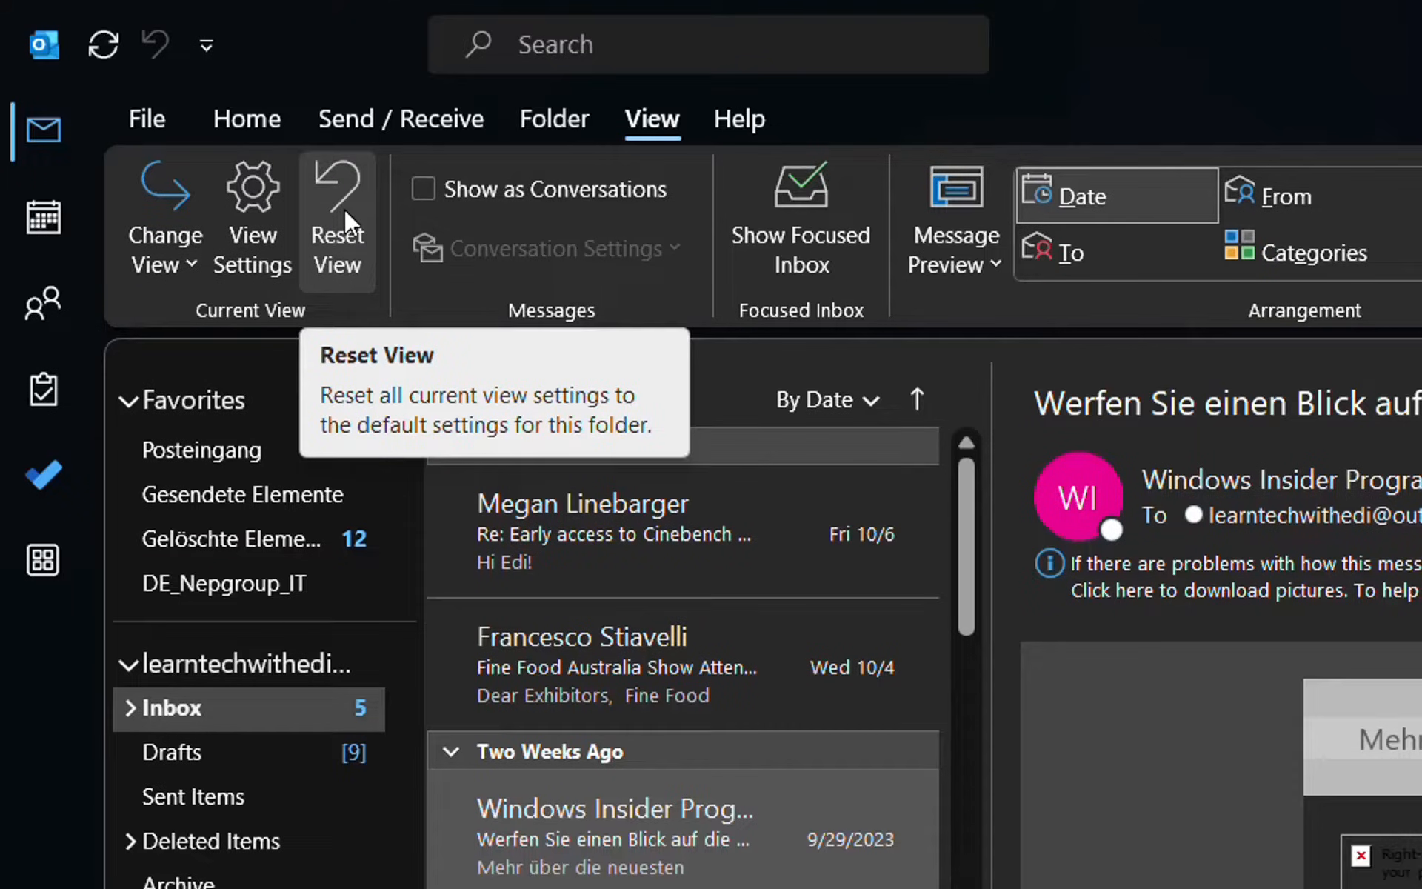
mouse_move(331, 198)
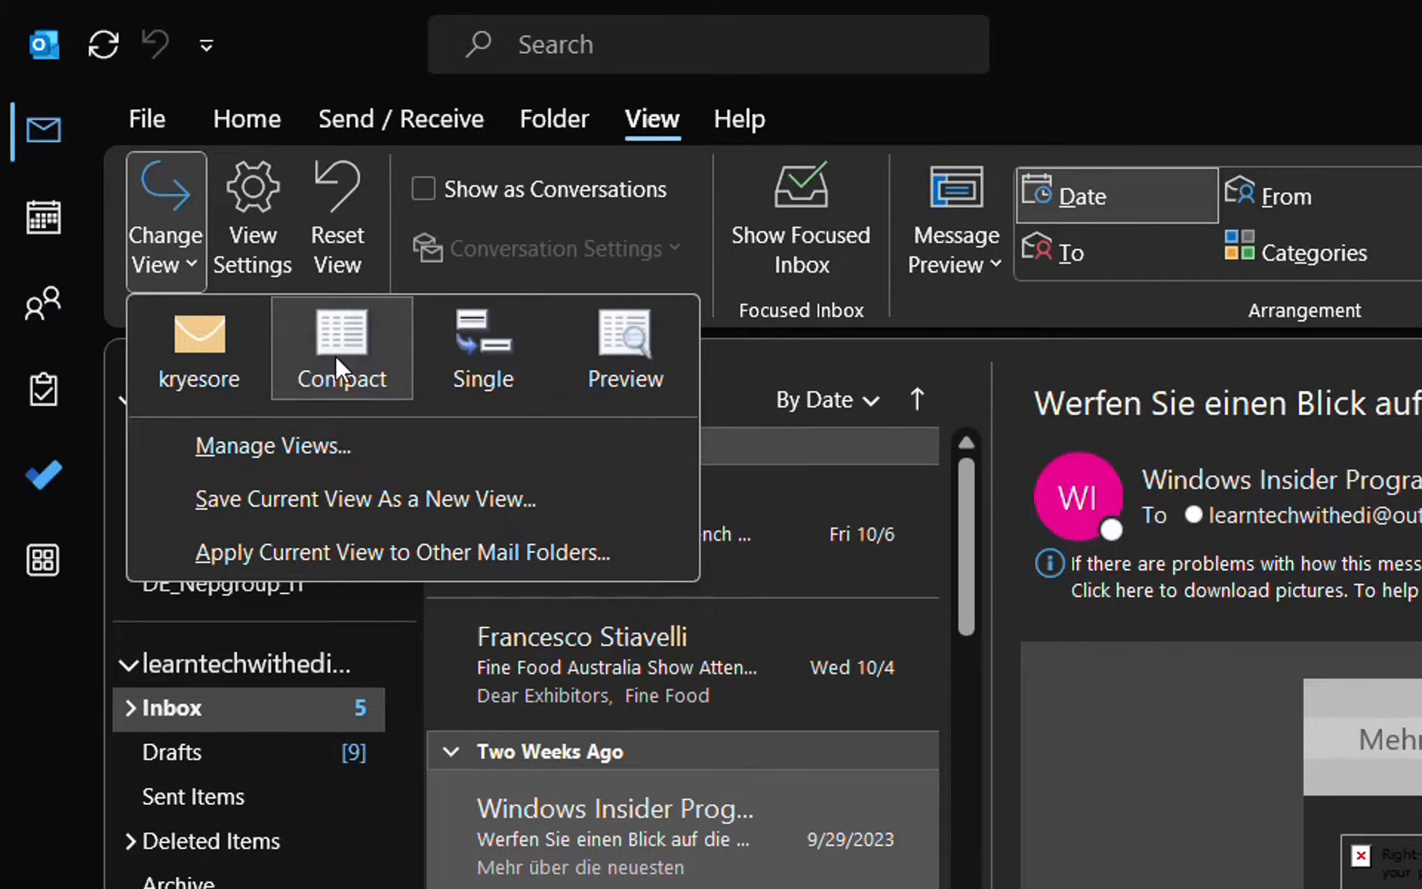
mouse_move(340, 381)
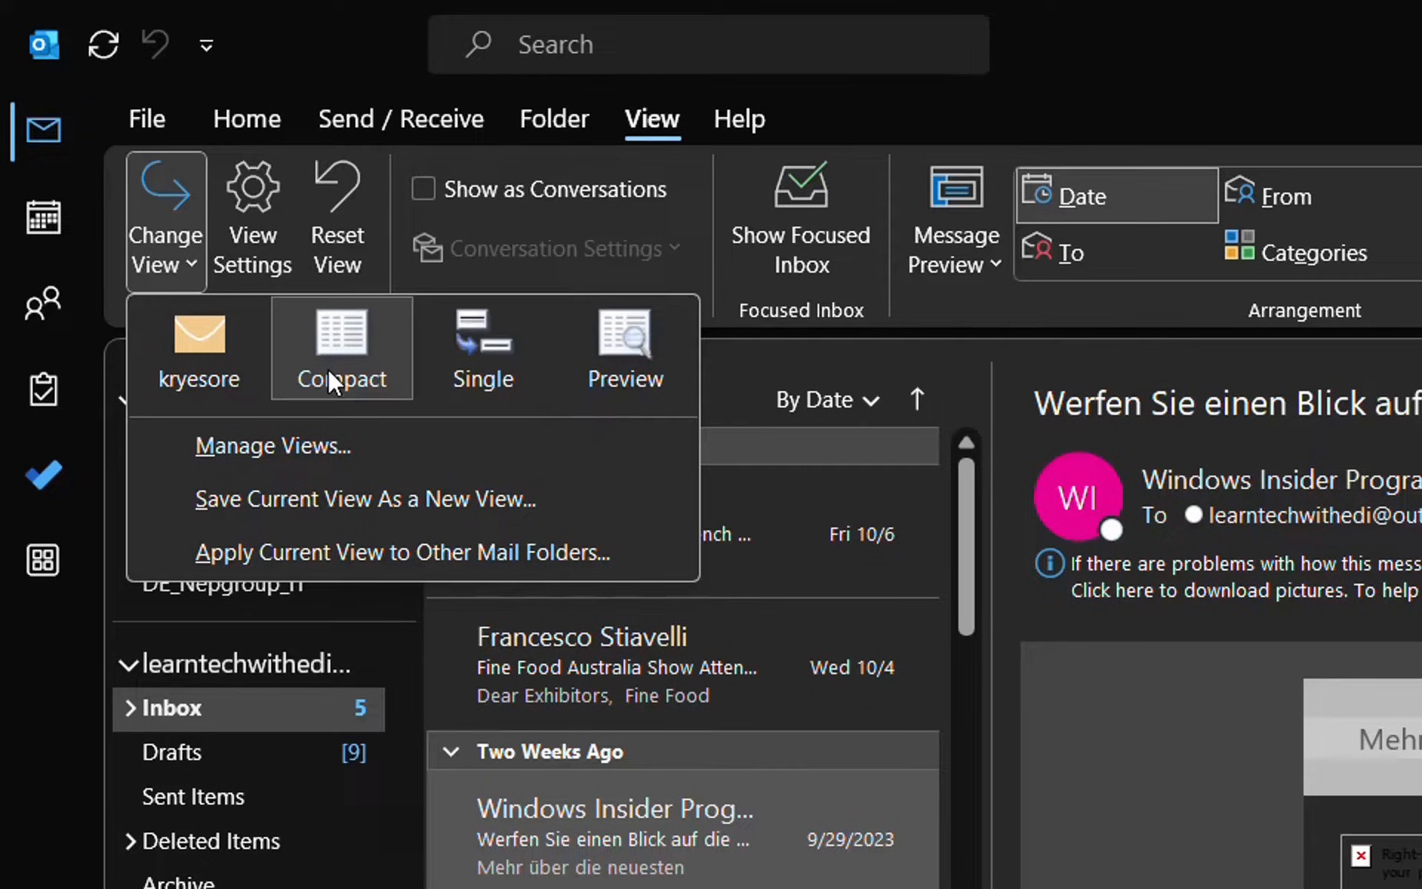
Step: Switch the inbox to the Preview view and bring up the view list again
click(341, 349)
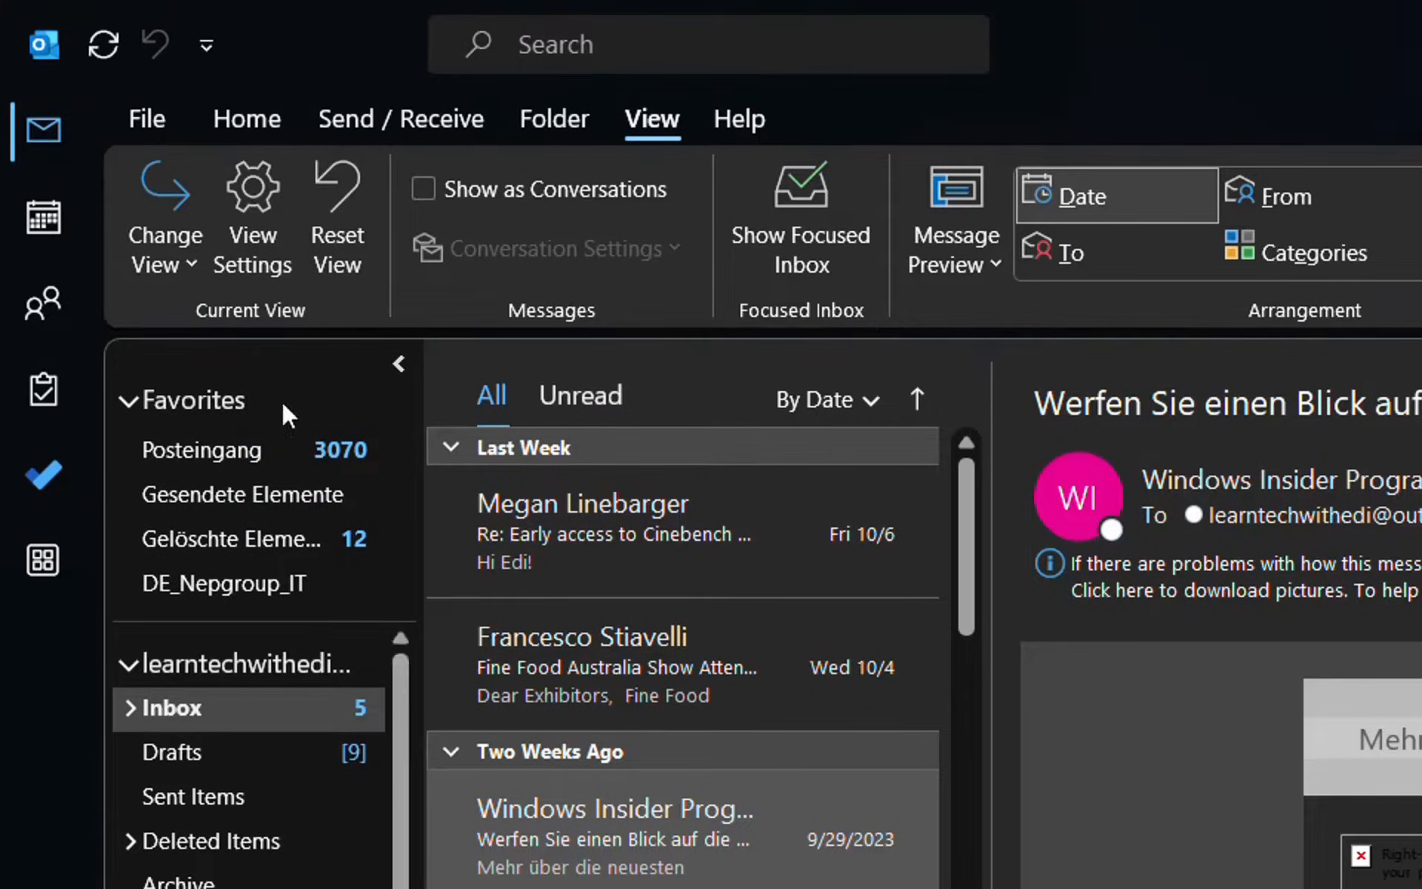
click(165, 218)
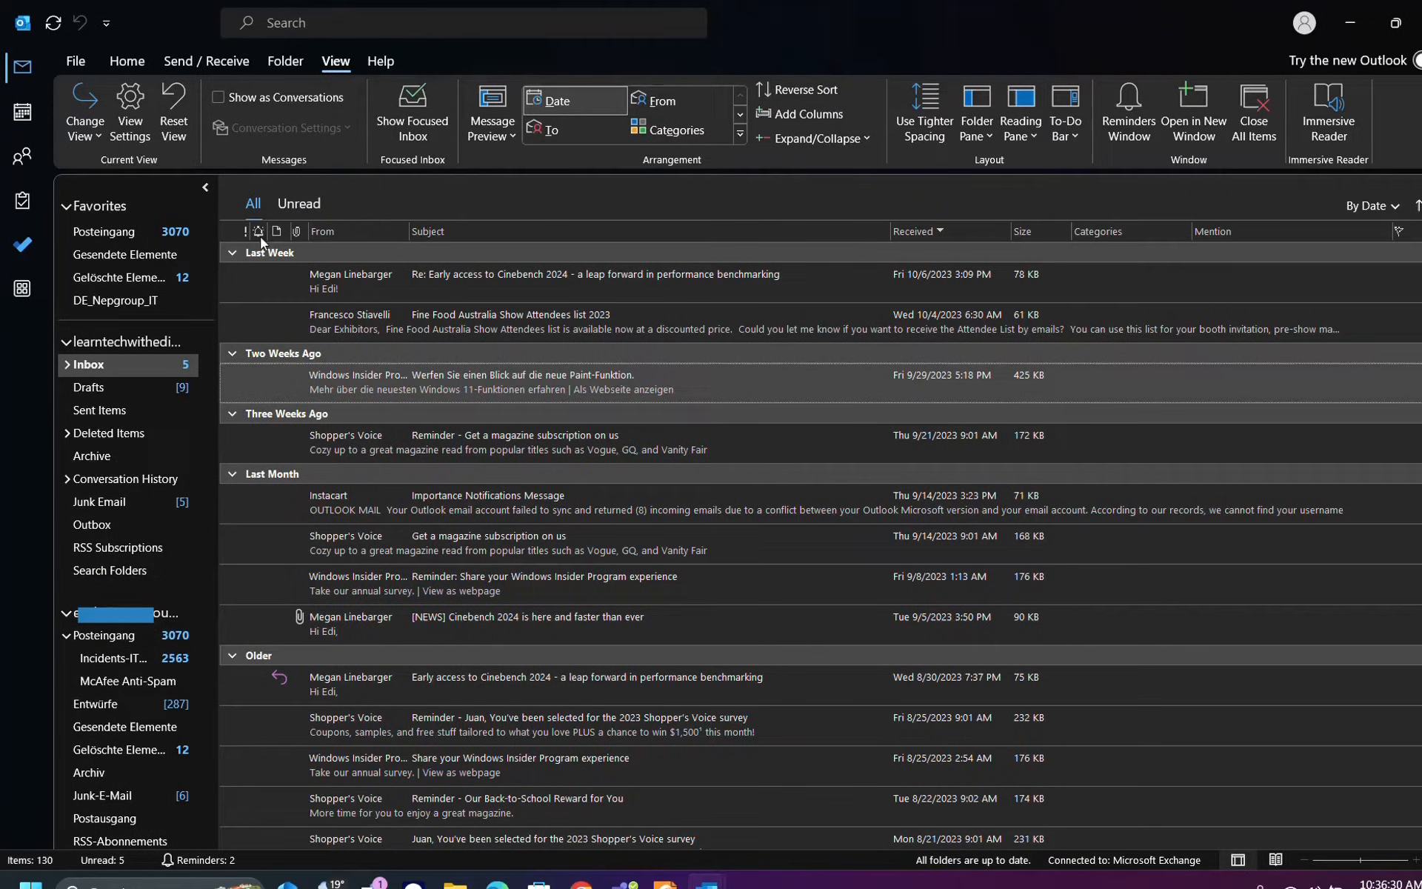
click(82, 113)
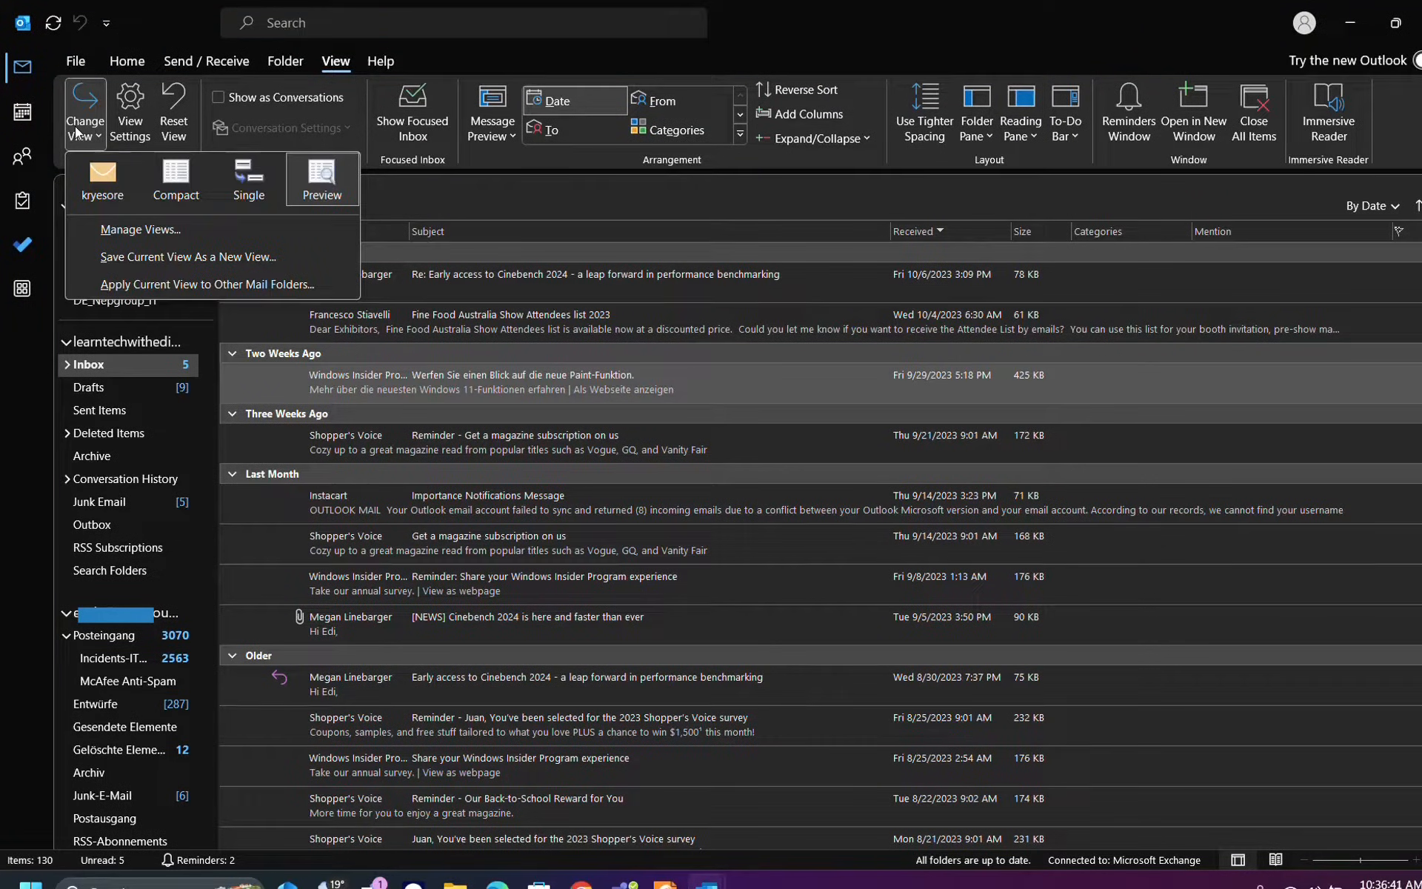
mouse_move(137, 230)
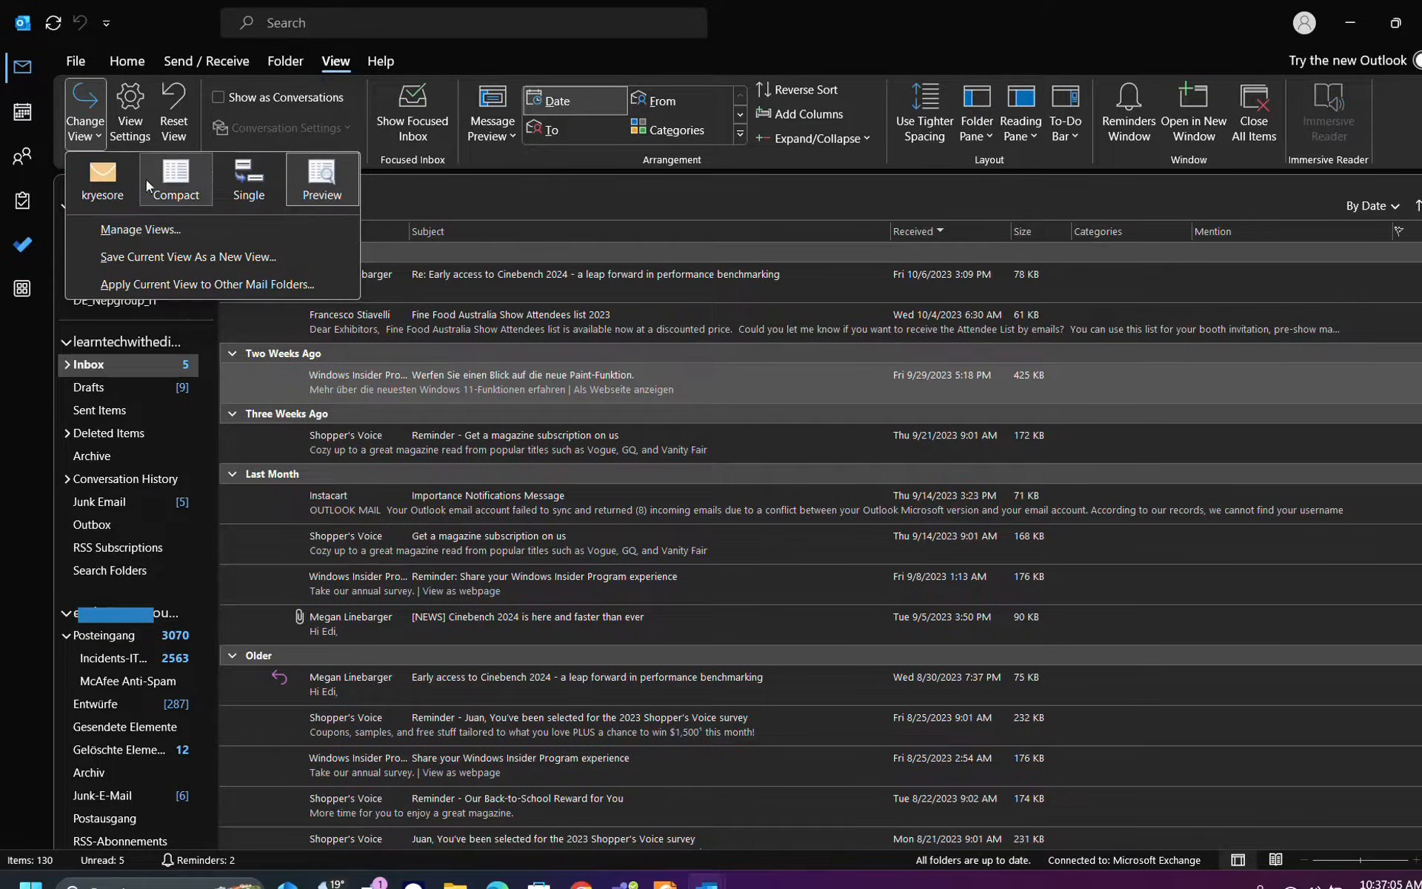
mouse_move(321, 179)
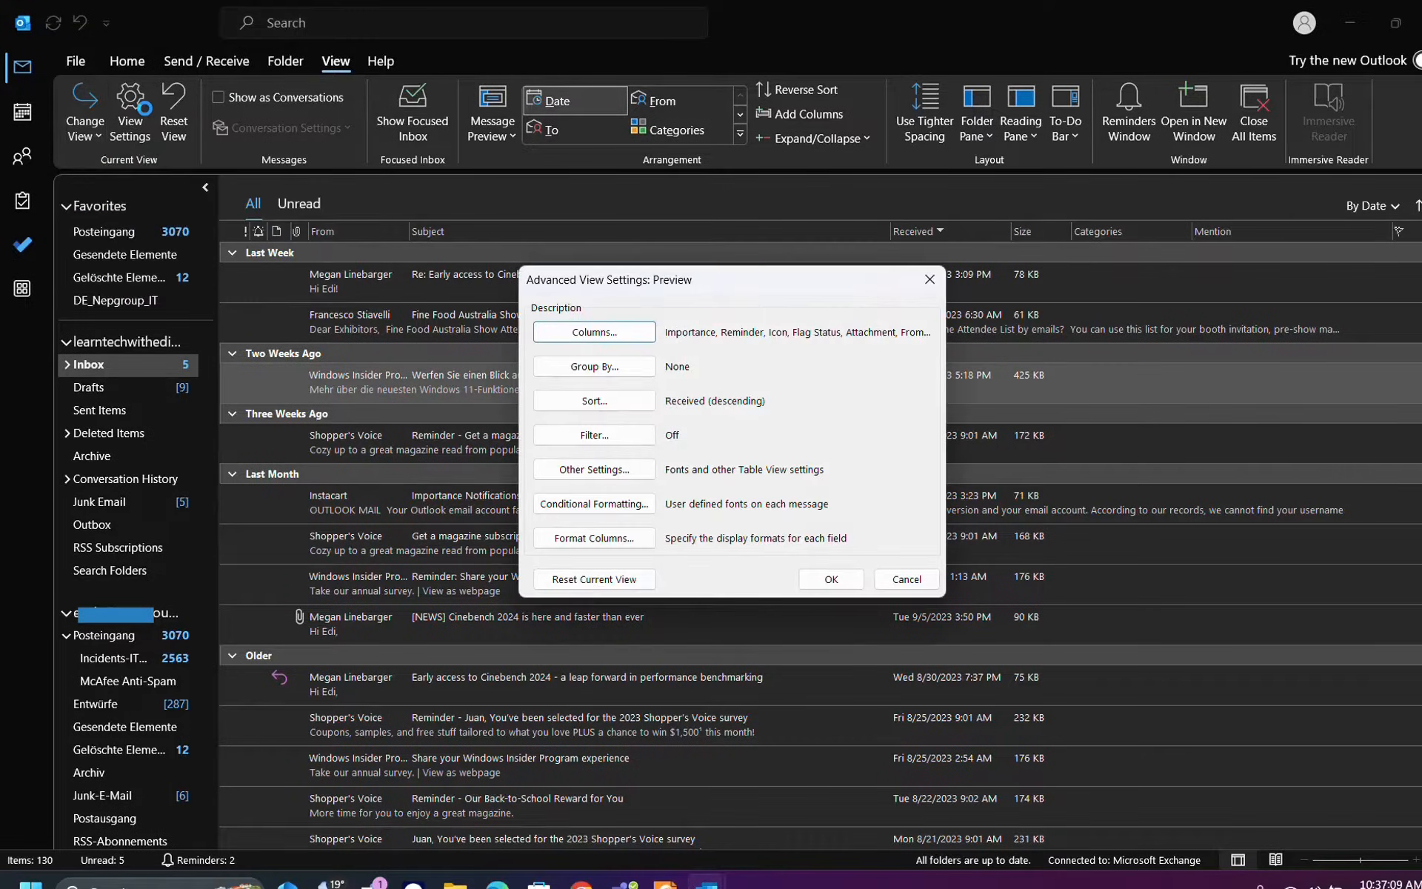
mouse_move(130, 113)
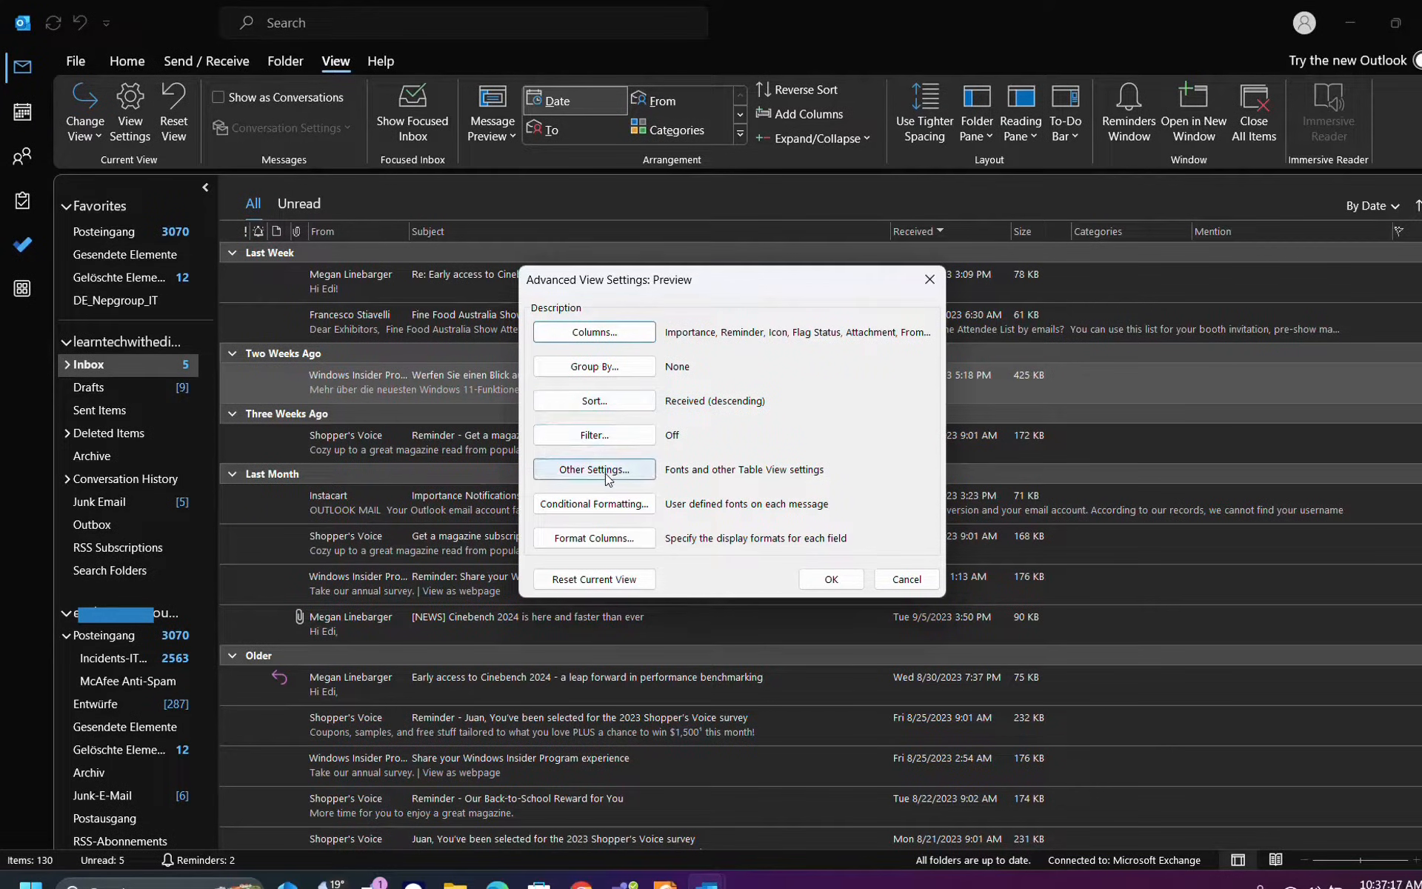
Step: Inspect the view's Conditional Formatting rules, then close them
click(594, 504)
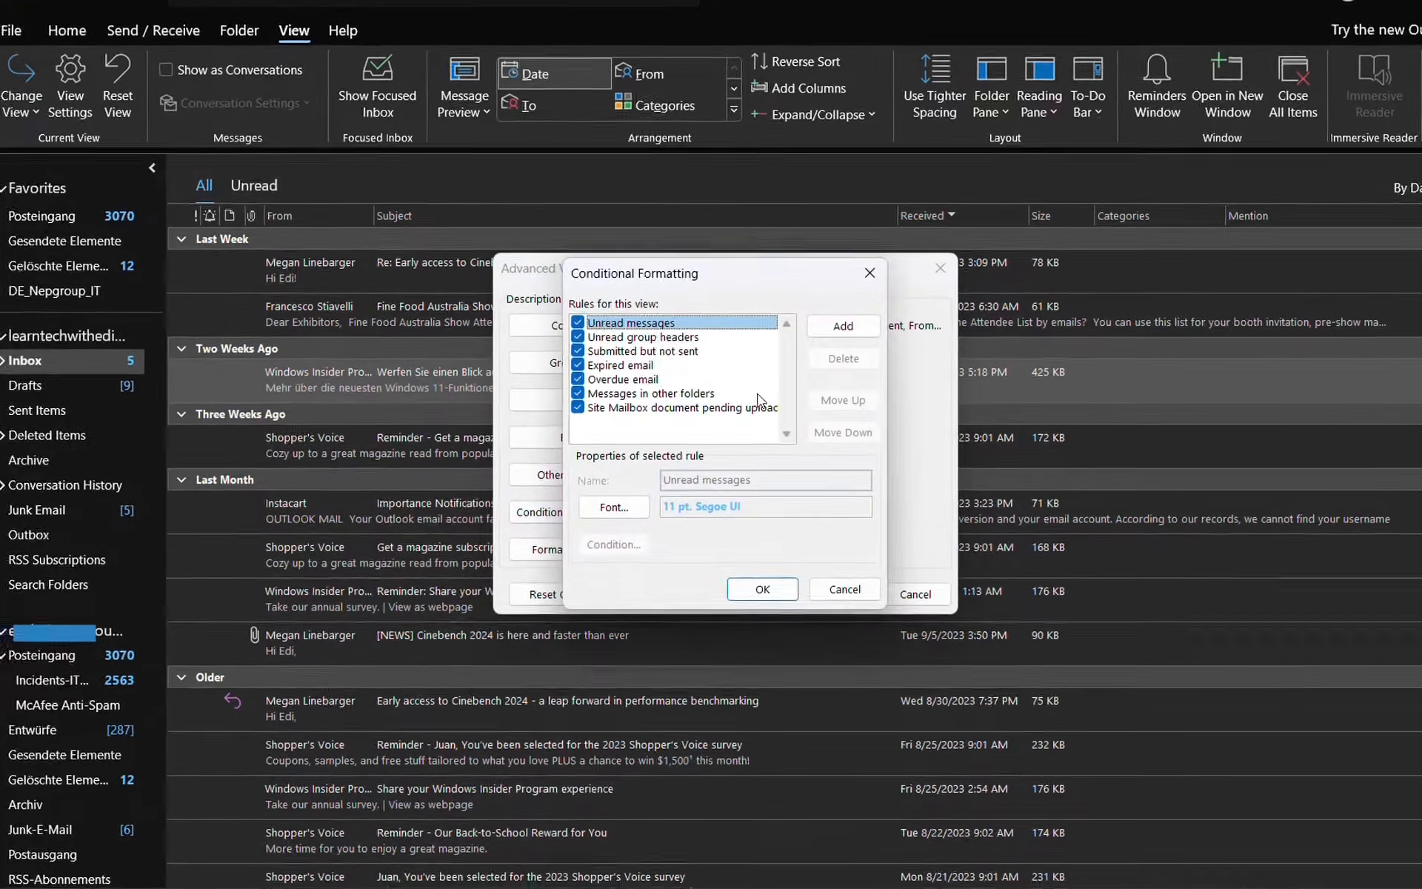
click(762, 589)
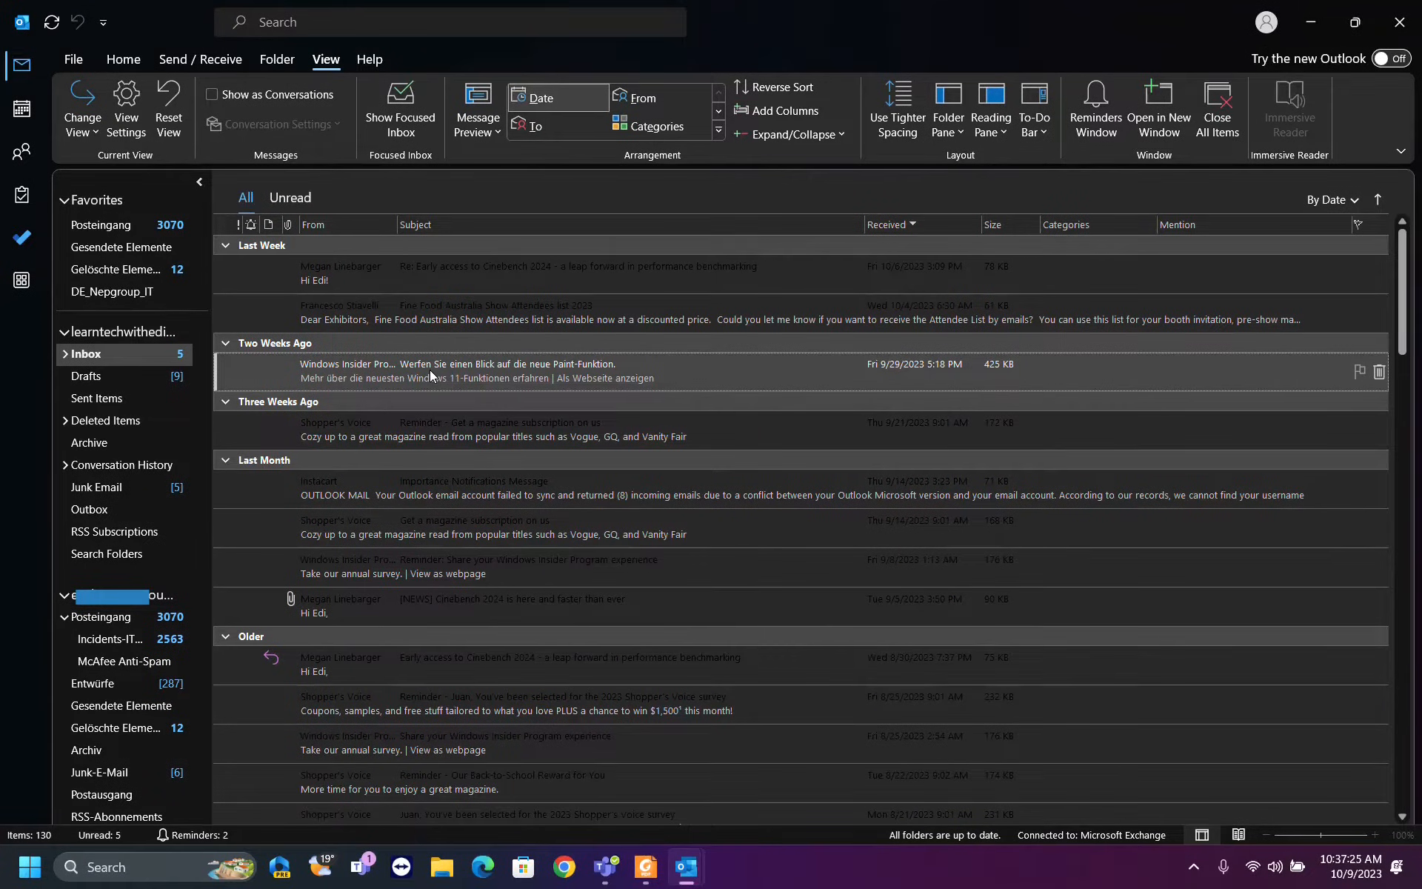
mouse_move(195, 161)
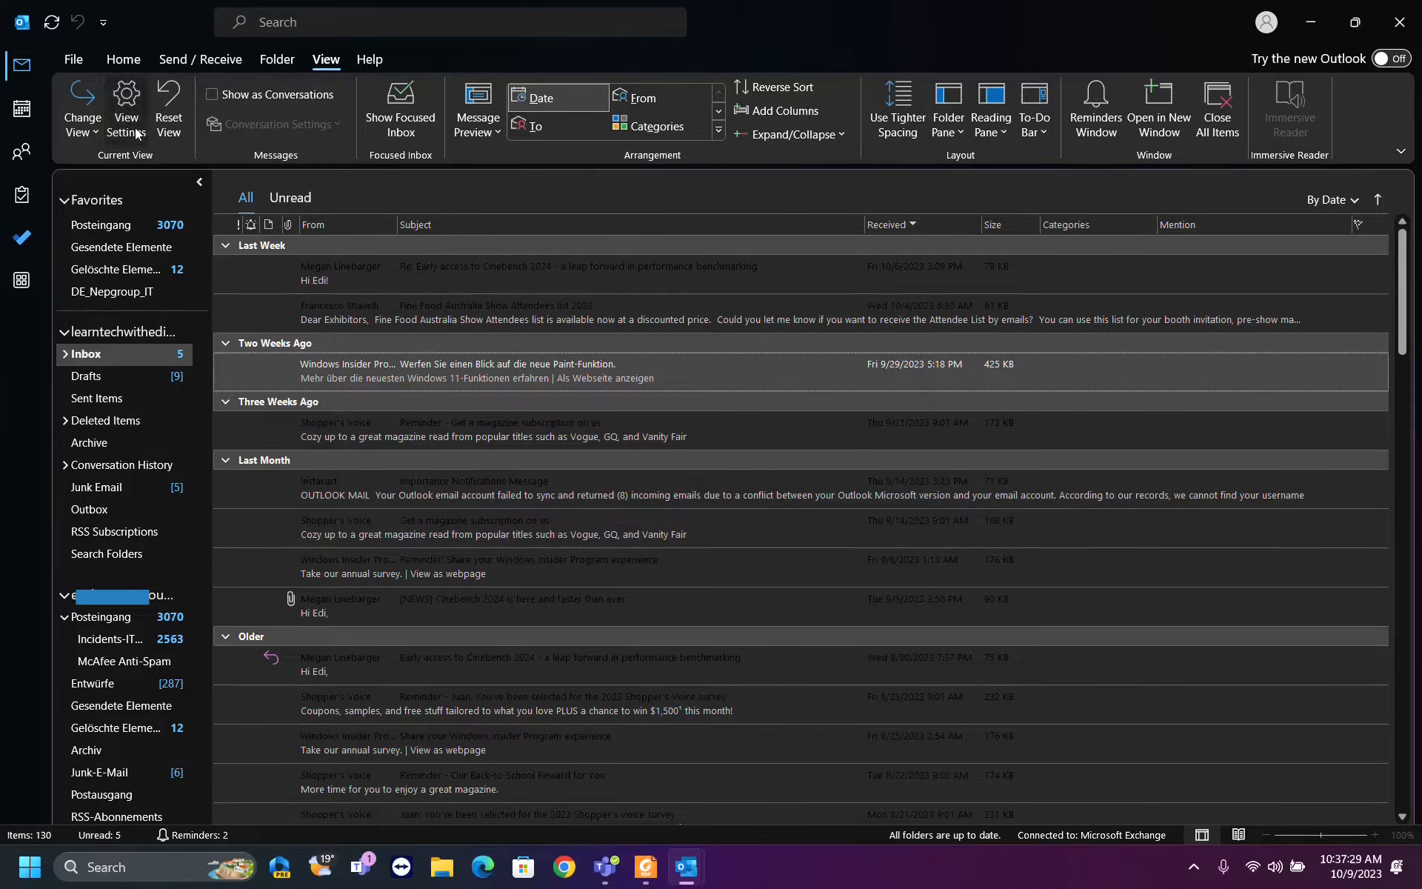
Step: Open Advanced View Settings for the Preview view via View Settings
click(126, 105)
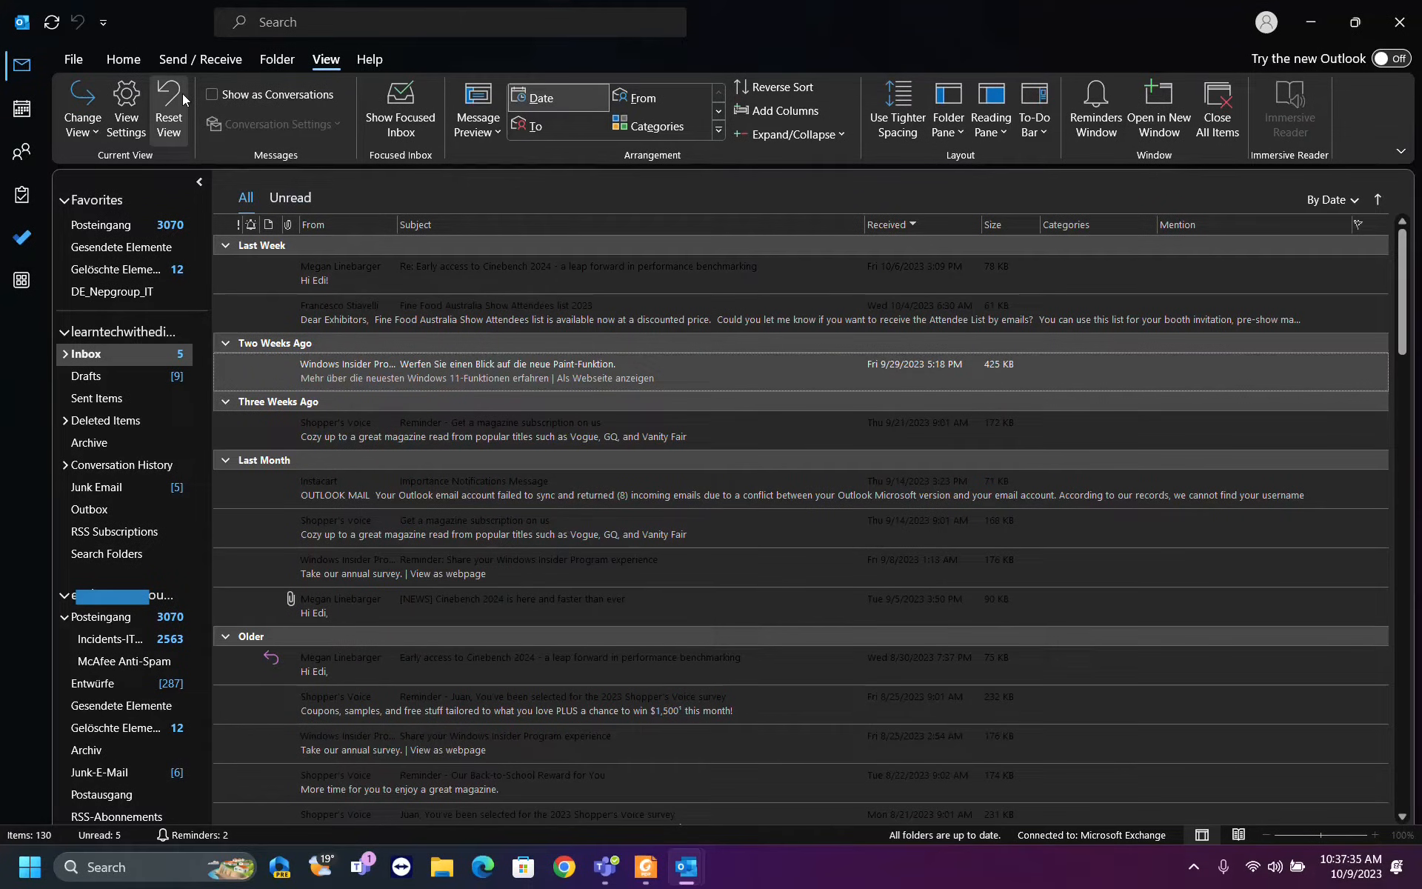
mouse_move(169, 108)
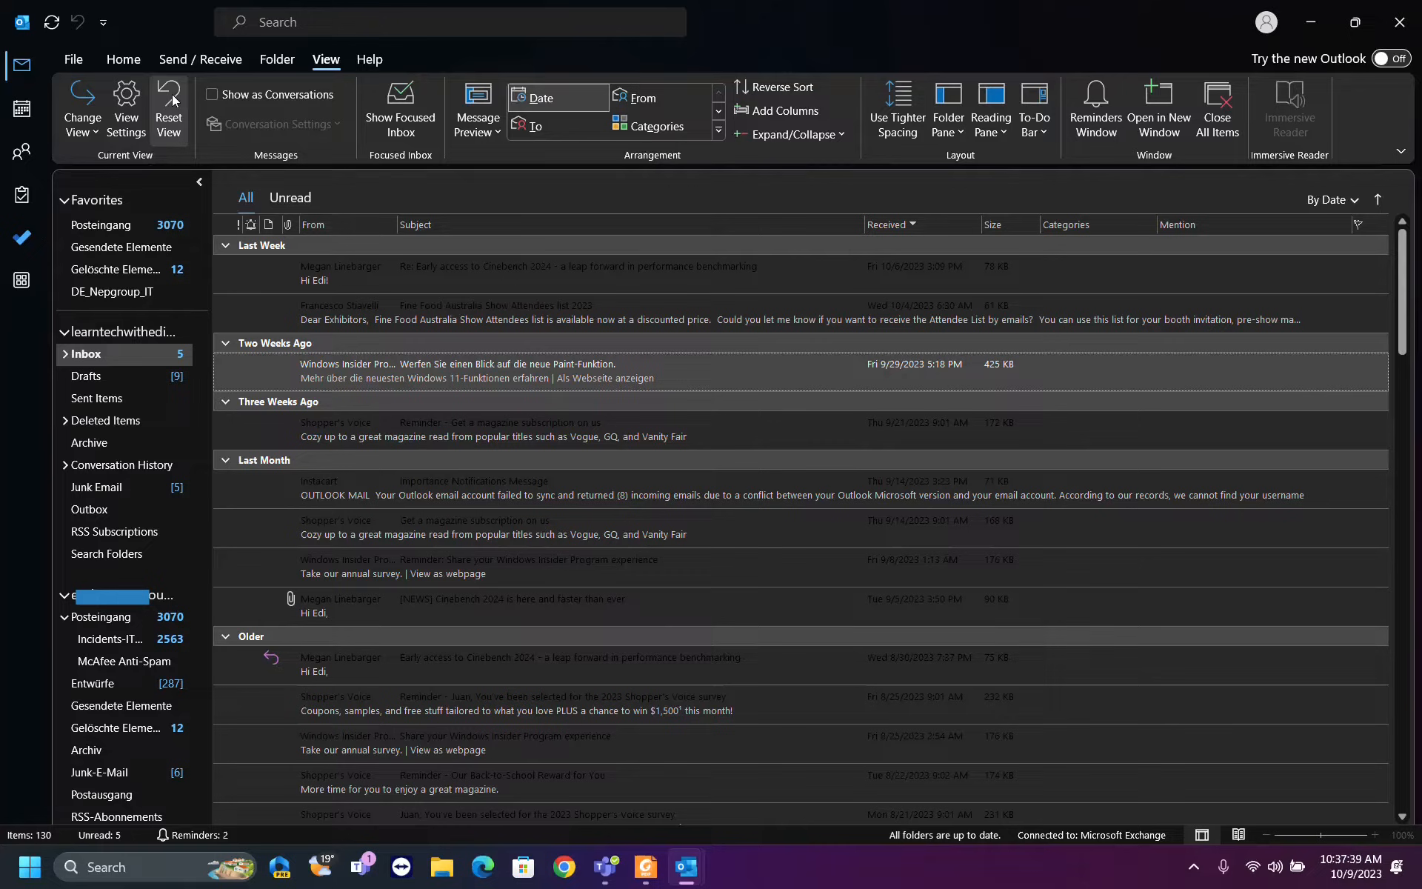
mouse_move(169, 102)
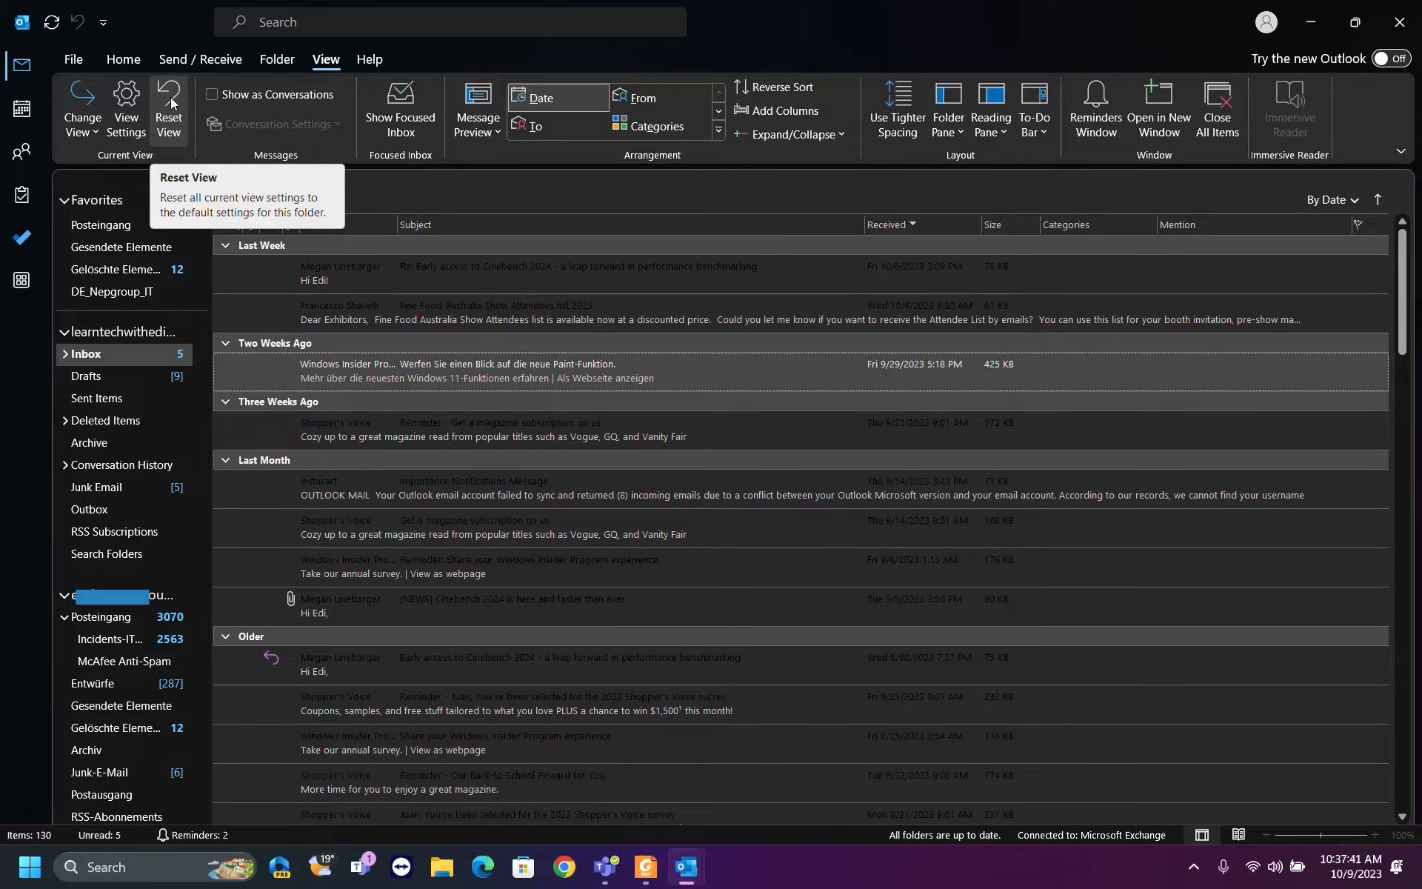
click(126, 109)
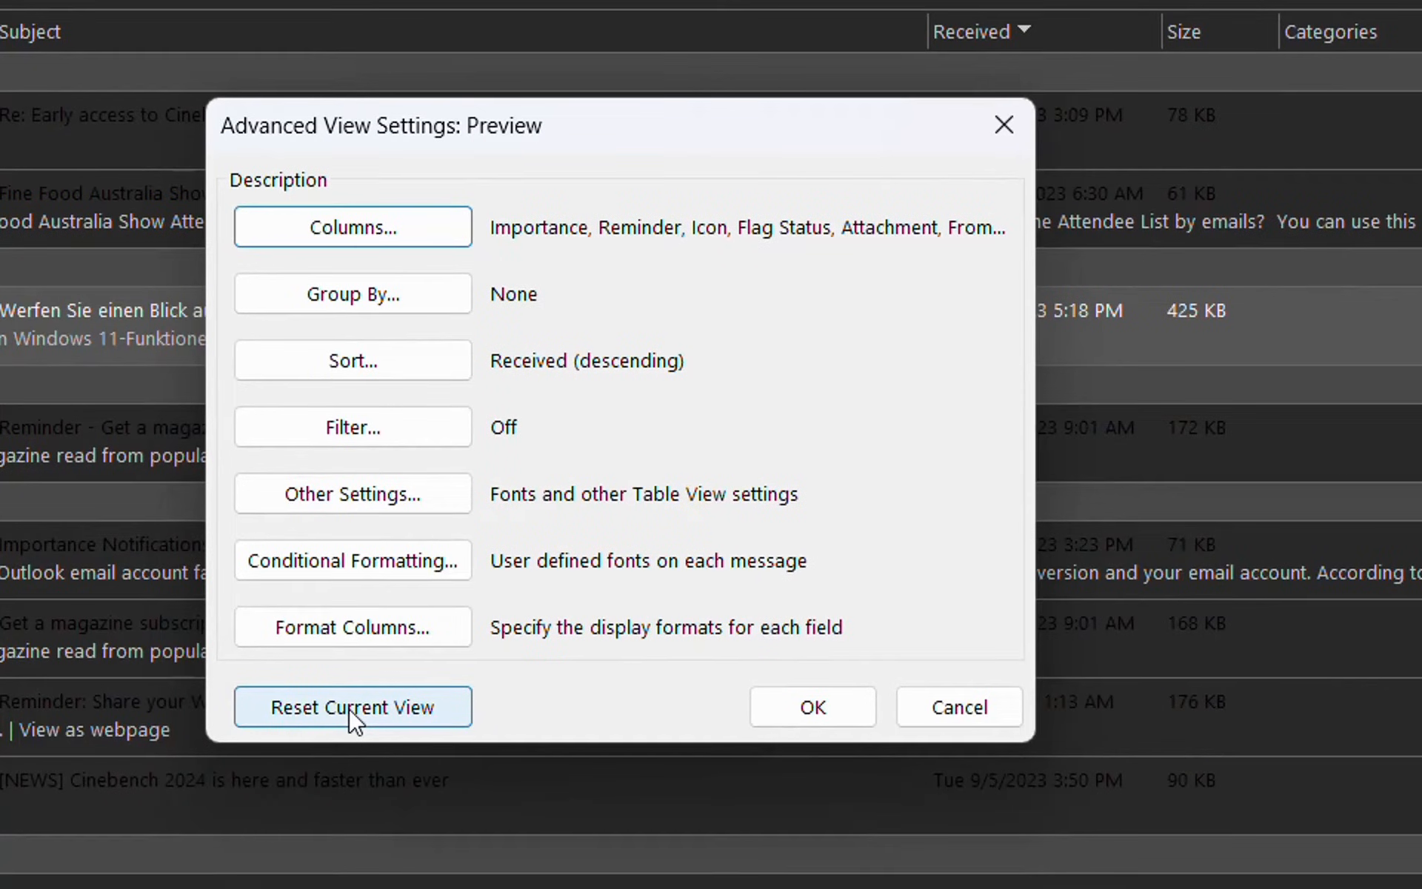
Step: Reset the Preview view with Reset Current View and confirm Yes
click(352, 707)
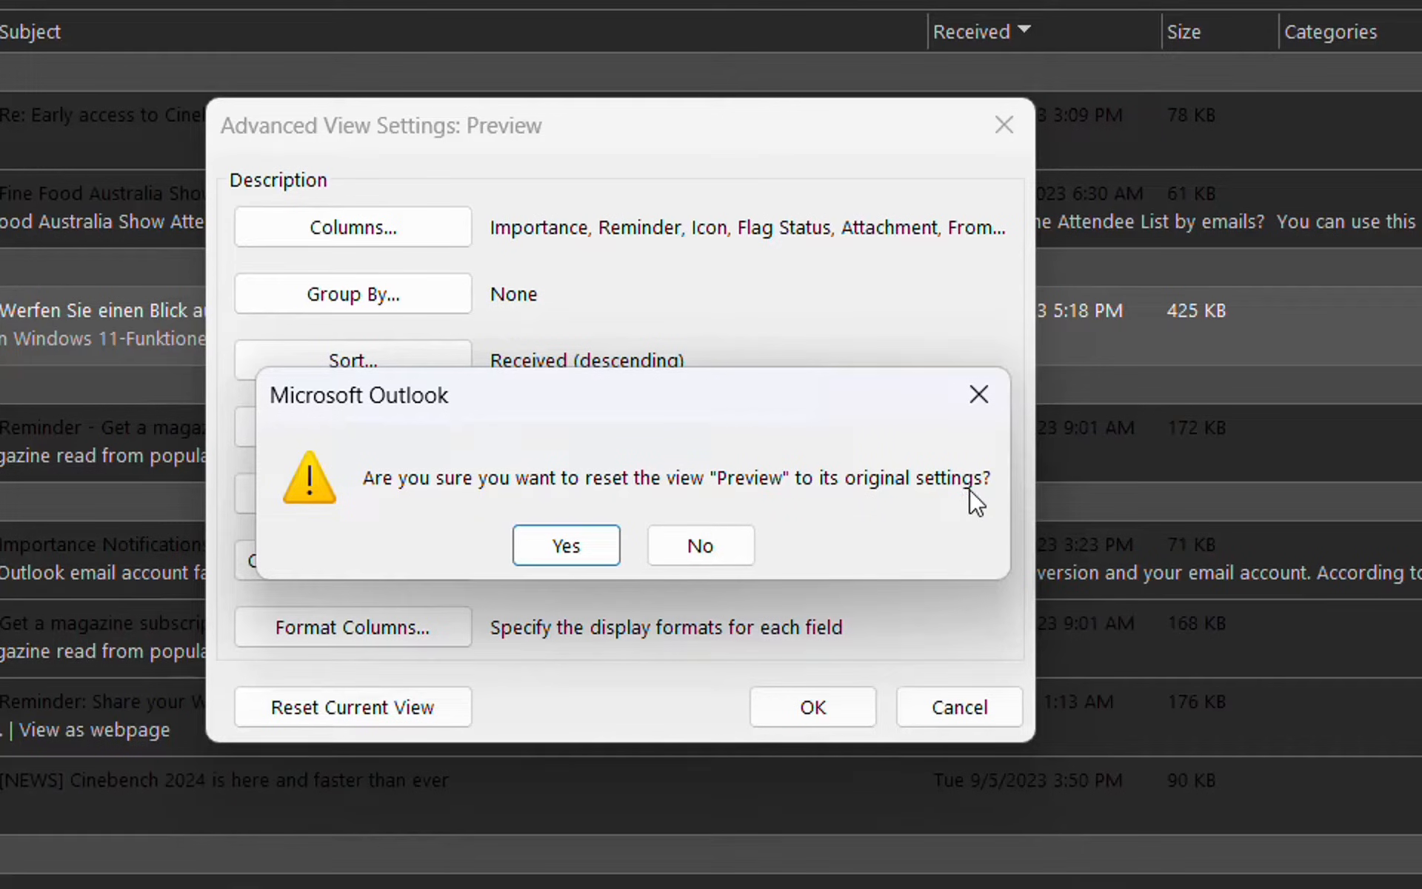
mouse_move(780, 494)
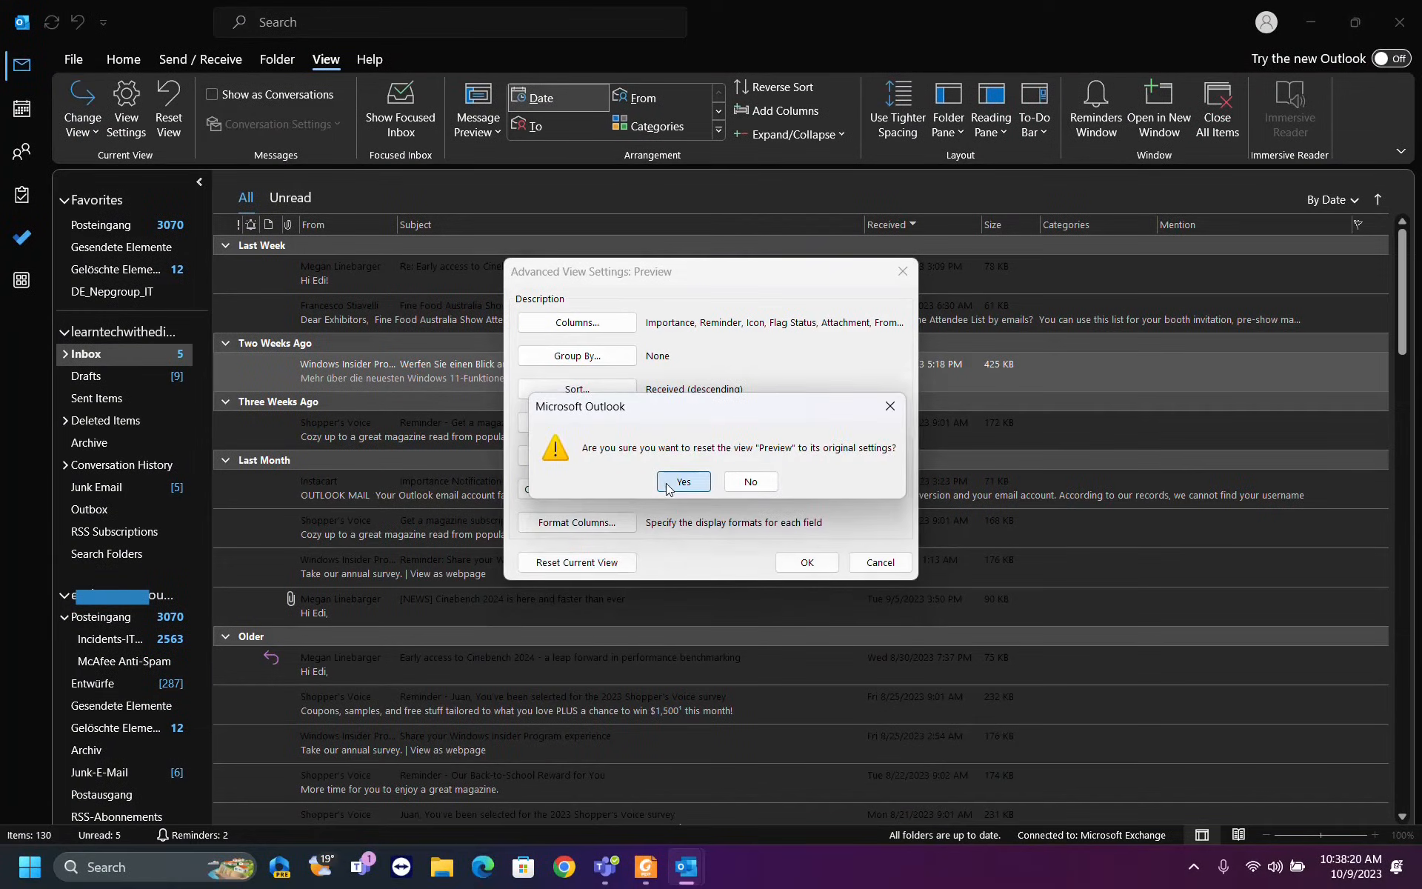
click(683, 481)
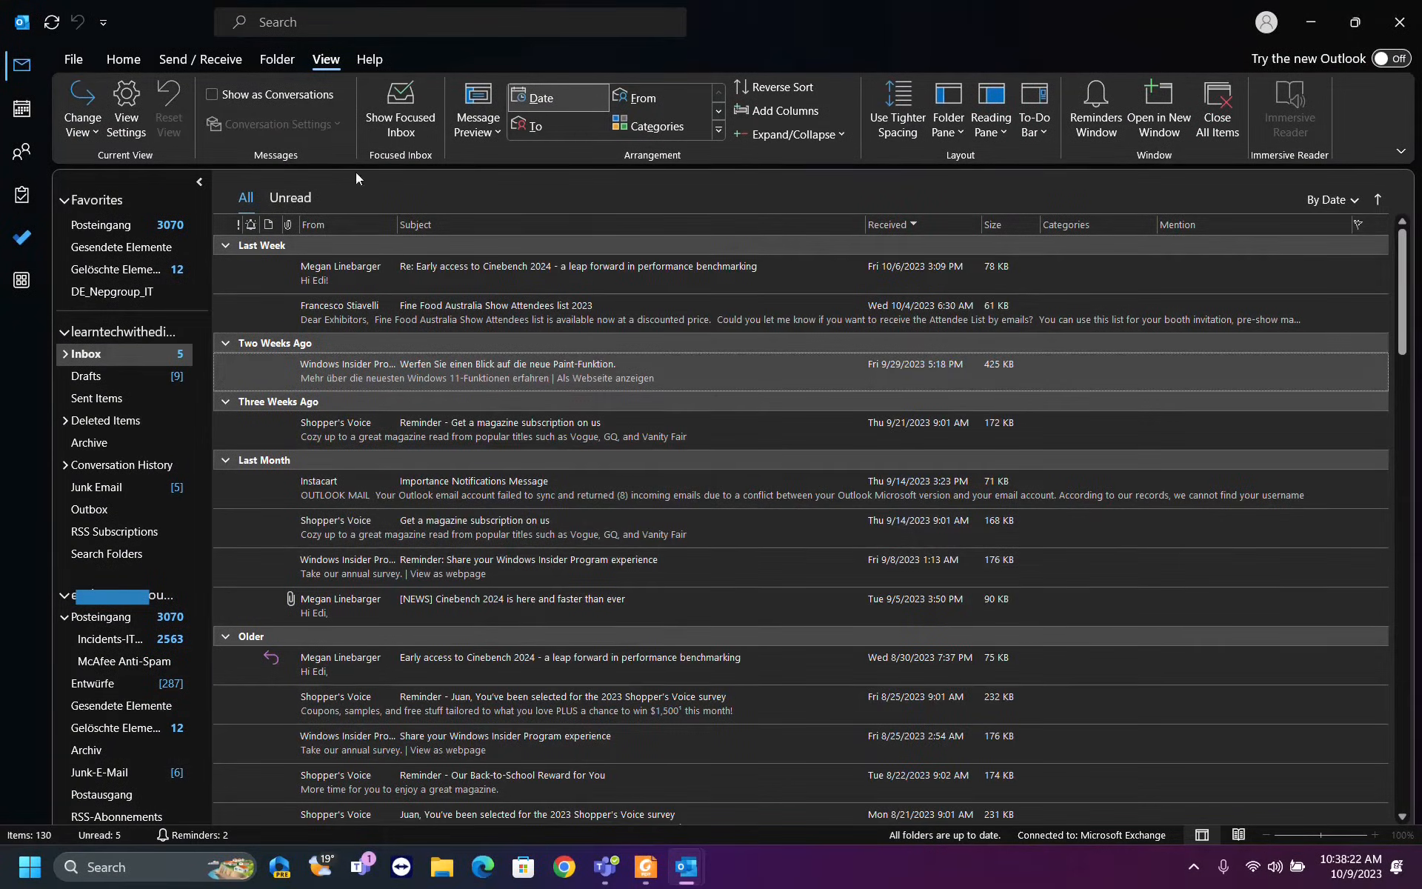
mouse_move(125, 104)
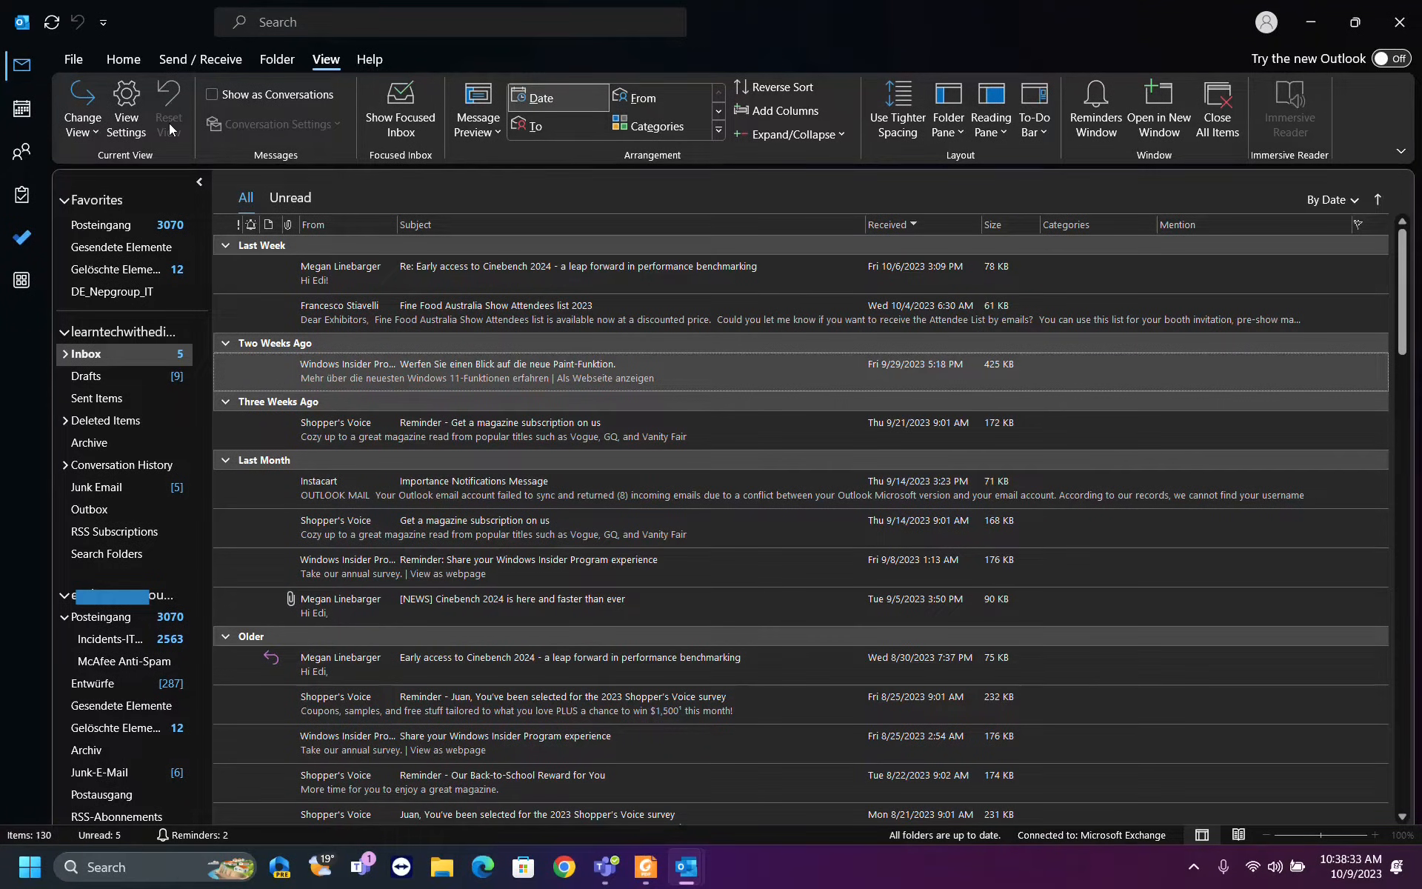
Step: Choose Compact from Change View to restore the reading-pane layout
click(81, 109)
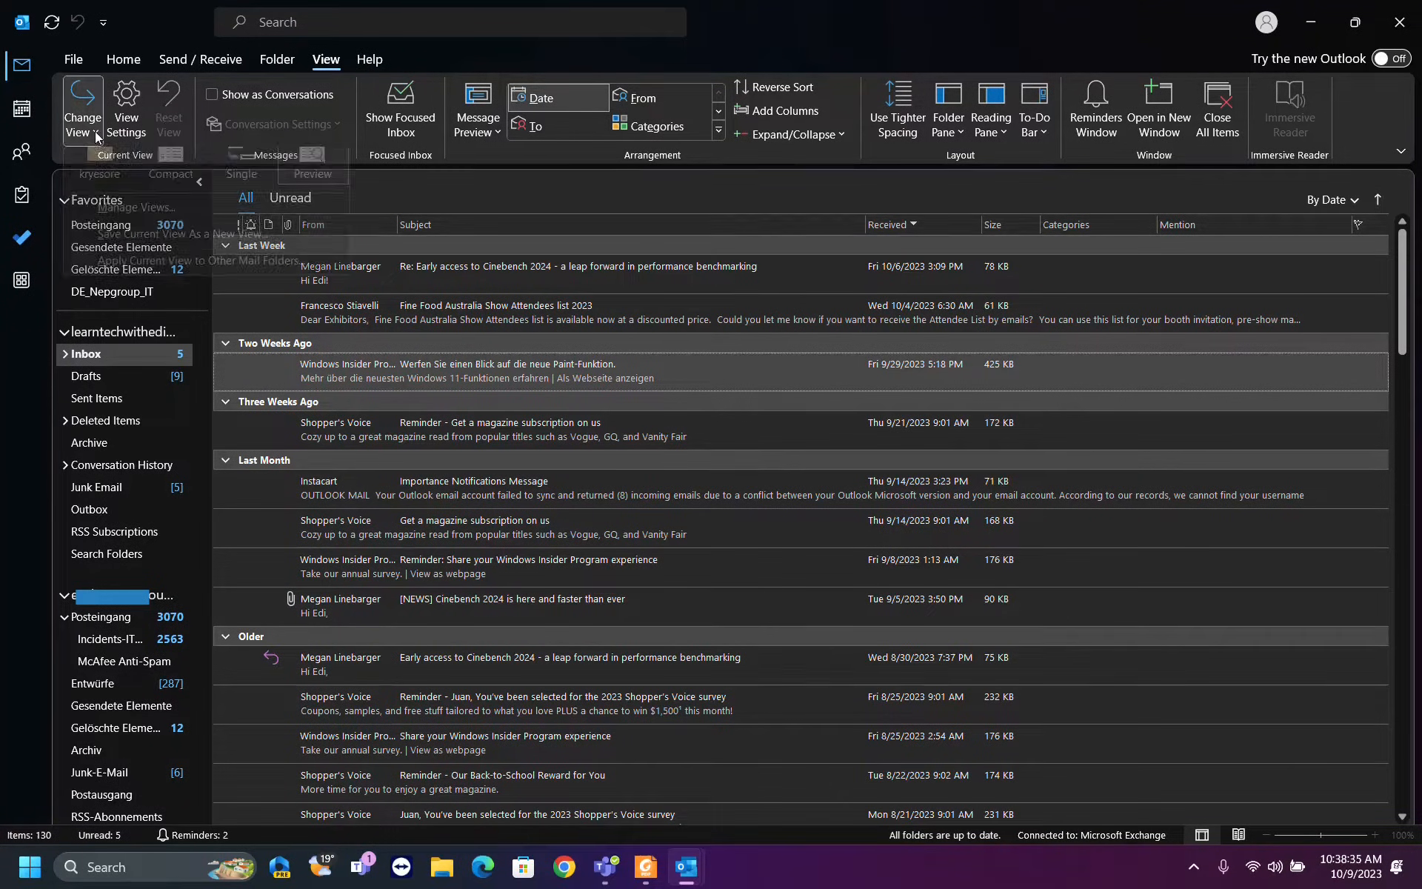
click(80, 109)
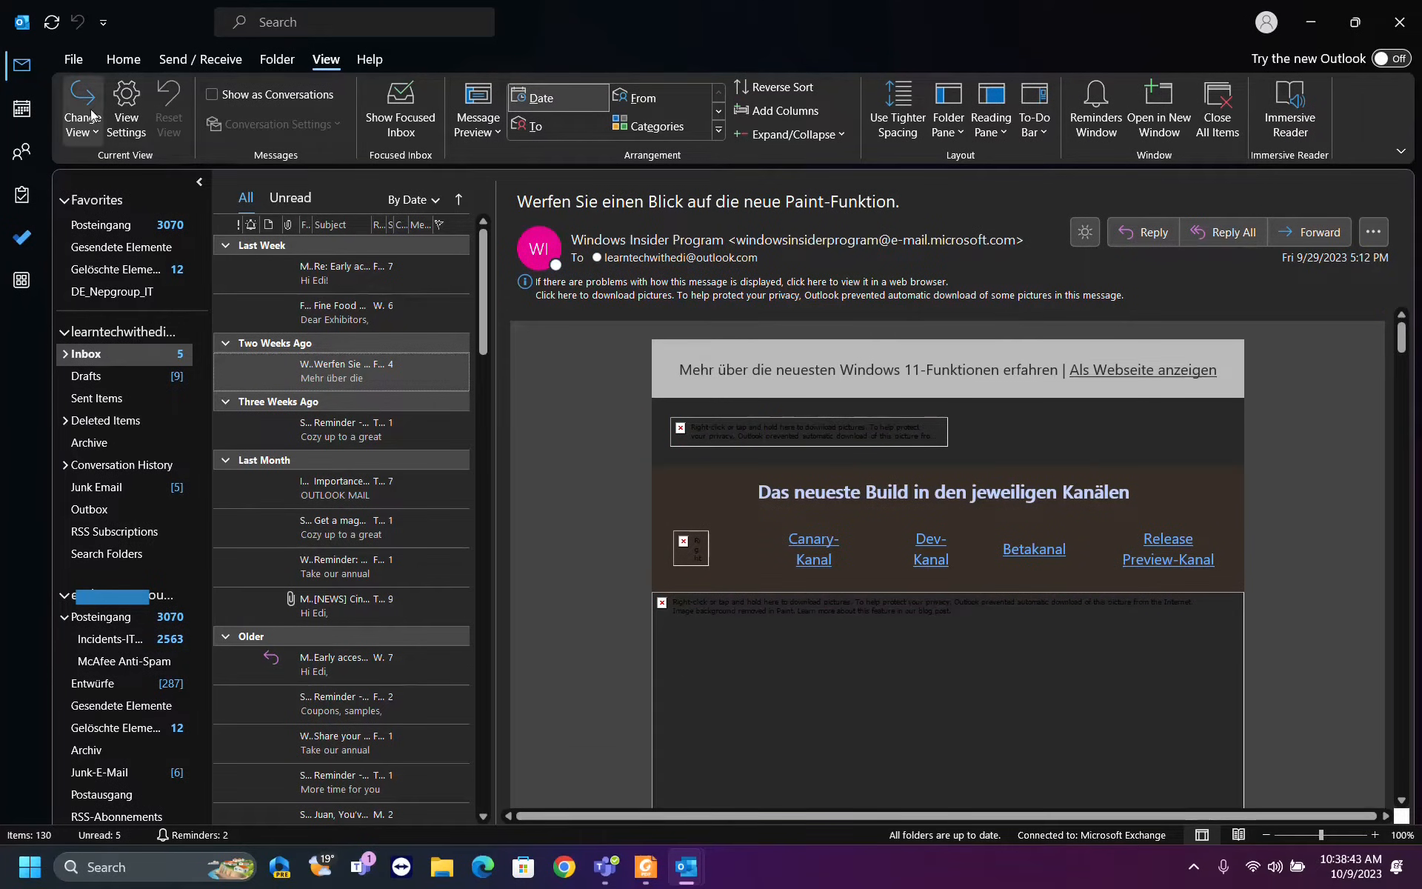
click(80, 102)
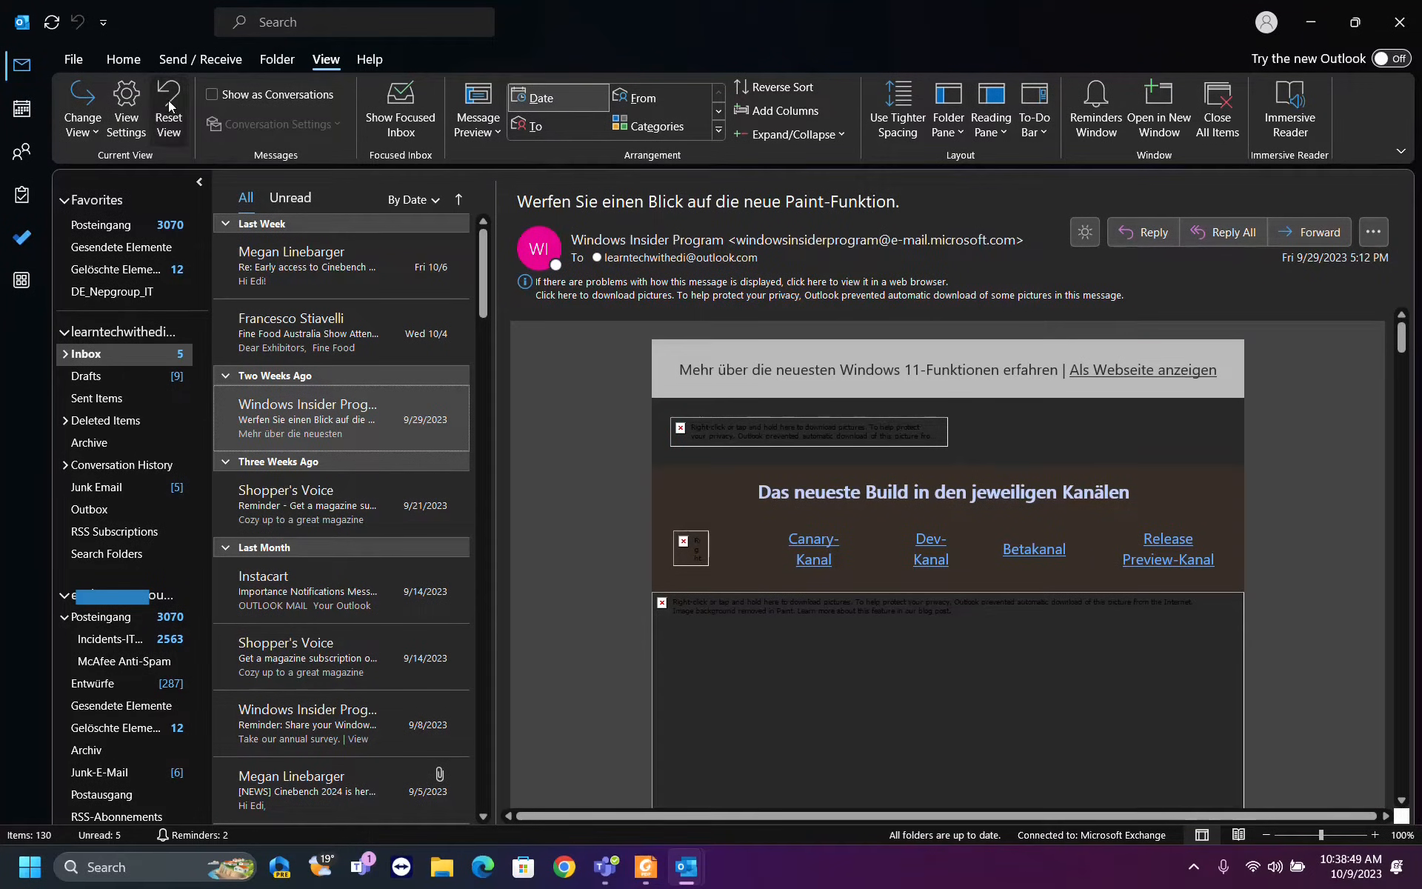
Step: Choose Reset View to bring up the Compact view reset confirmation
click(168, 107)
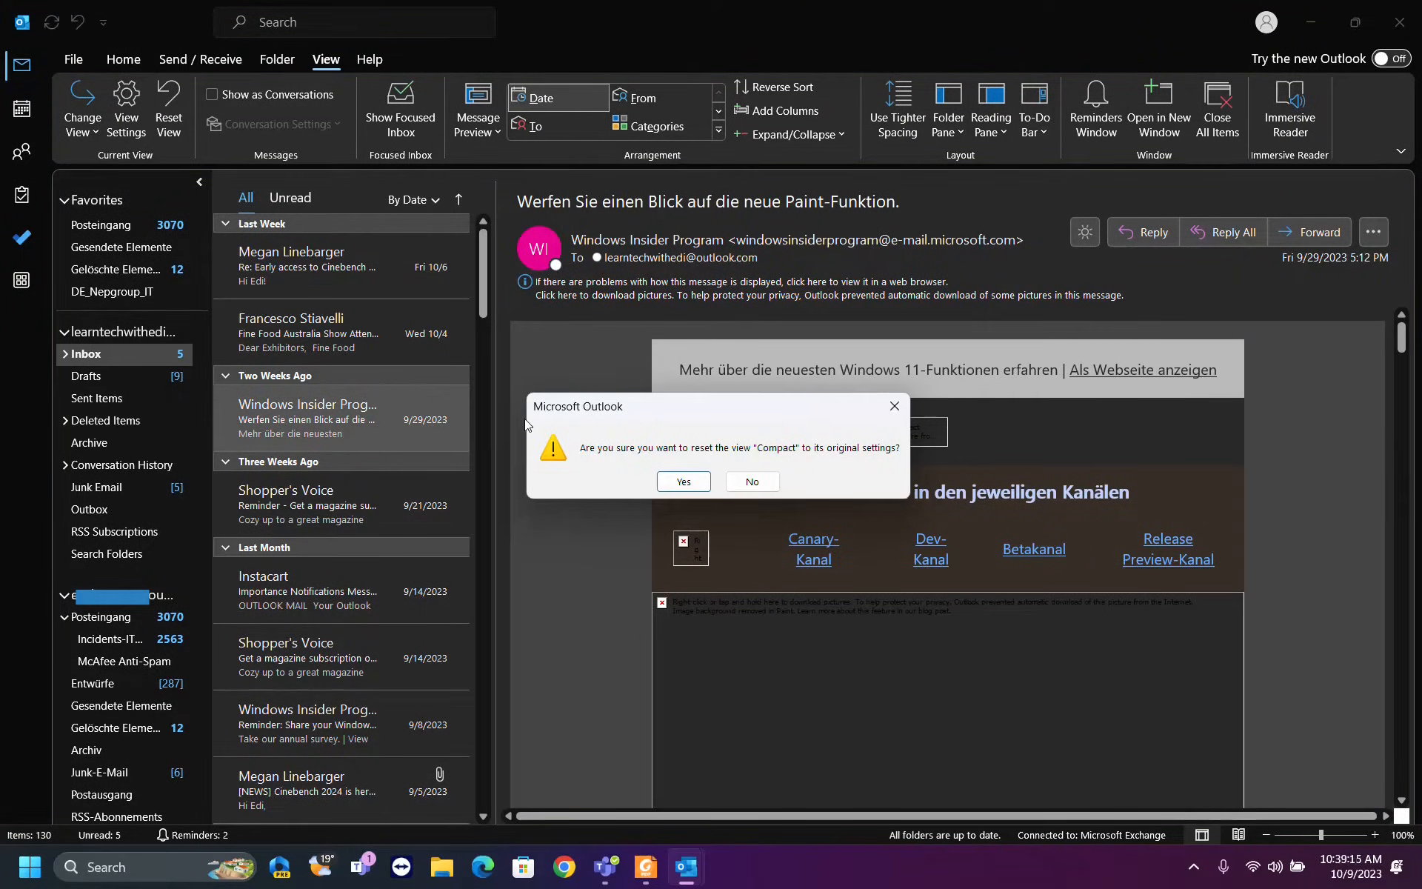
mouse_move(598, 456)
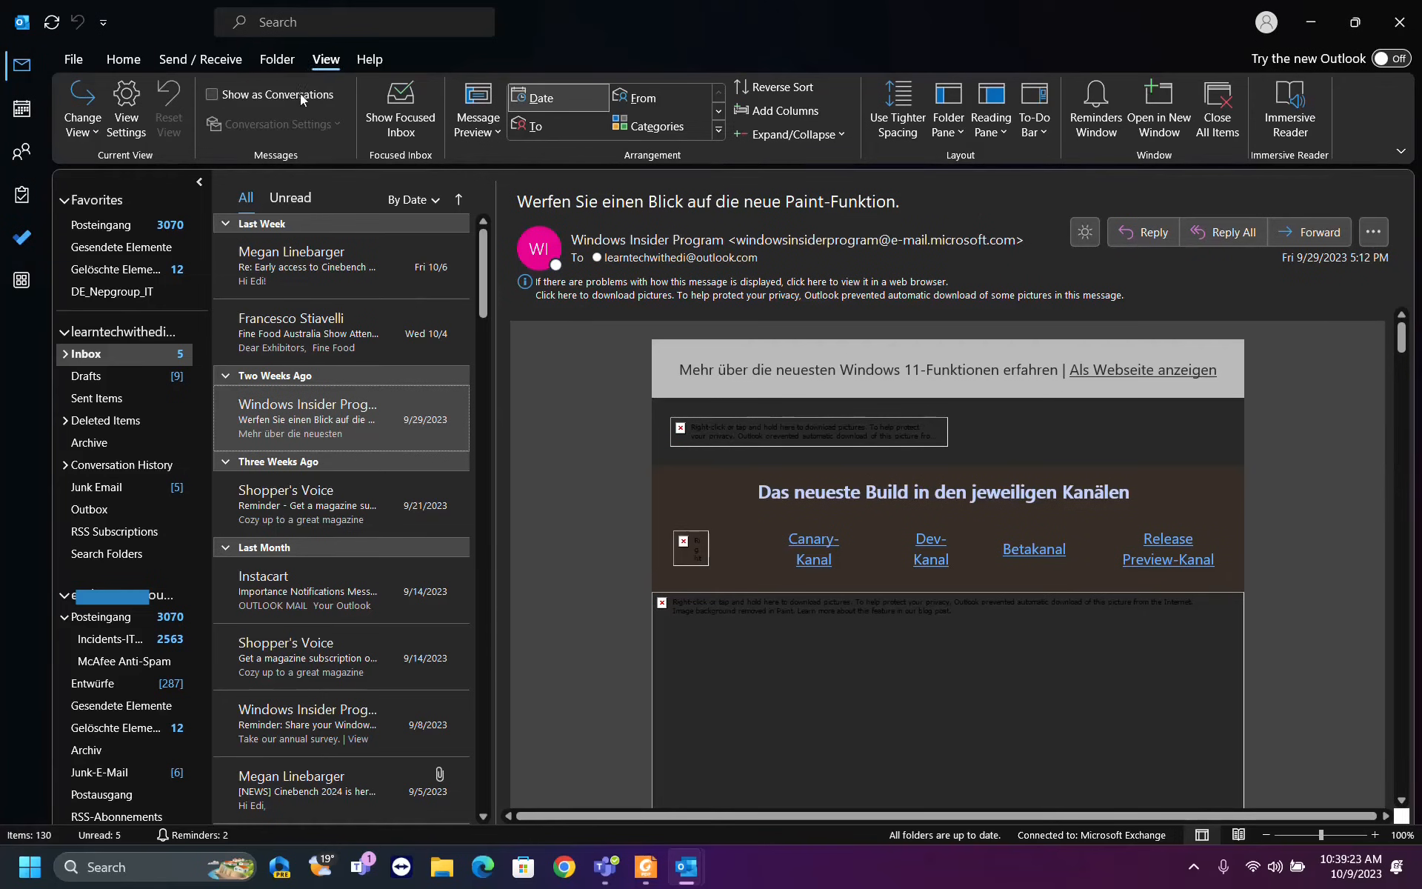
mouse_move(1385, 109)
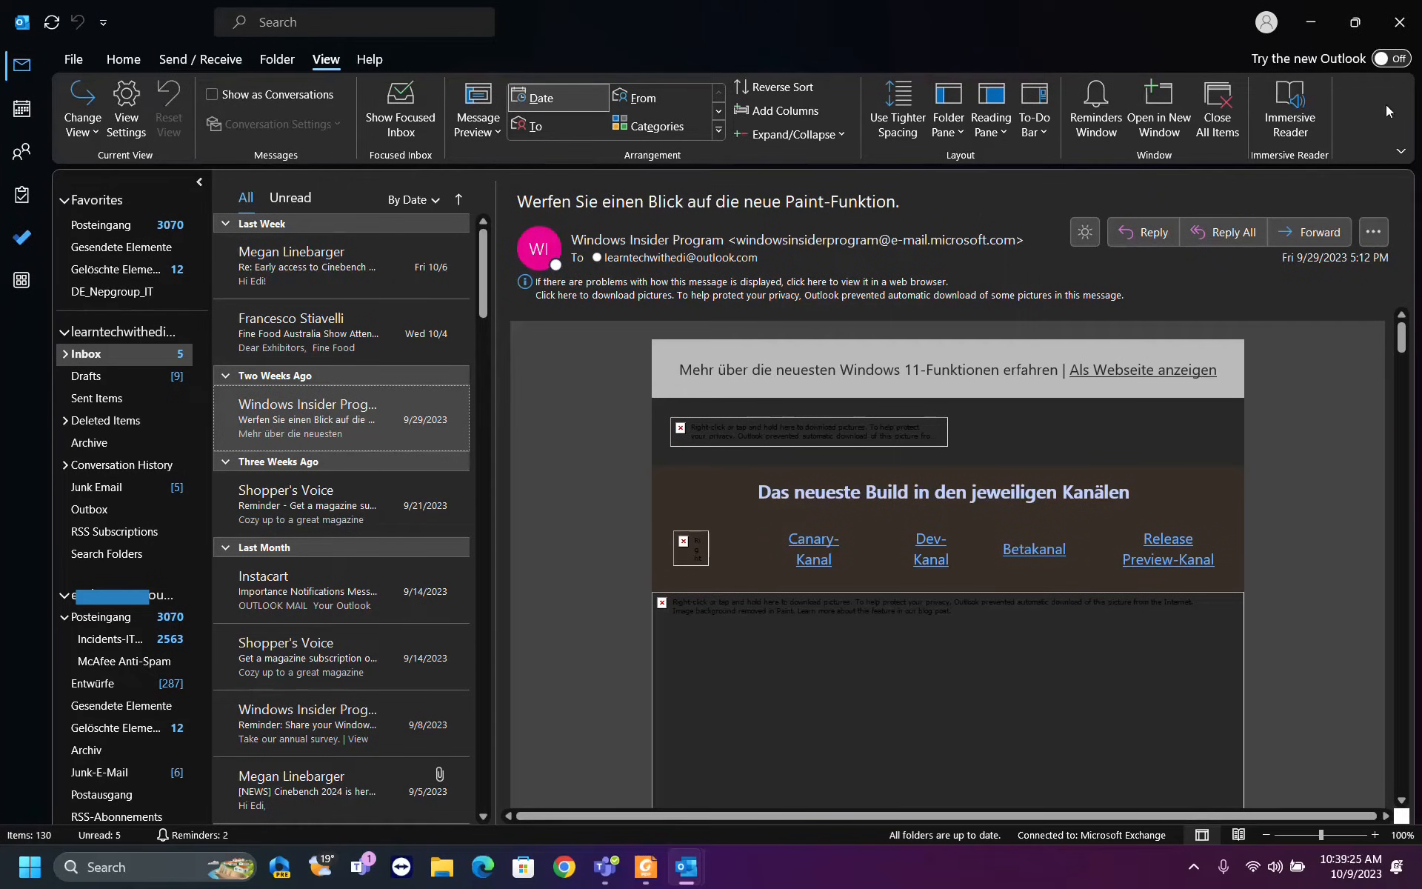